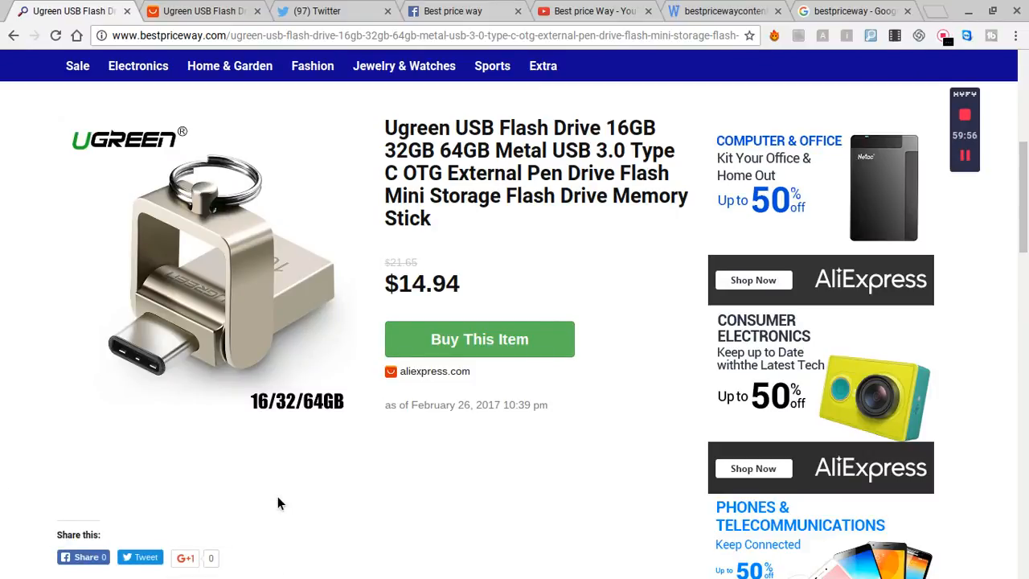
mouse_move(473, 168)
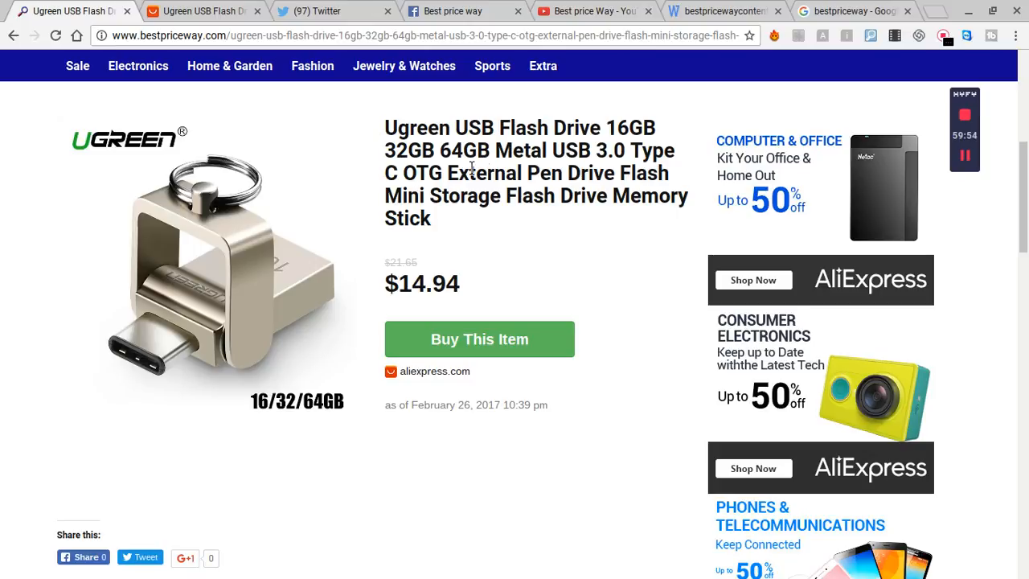
mouse_move(567, 157)
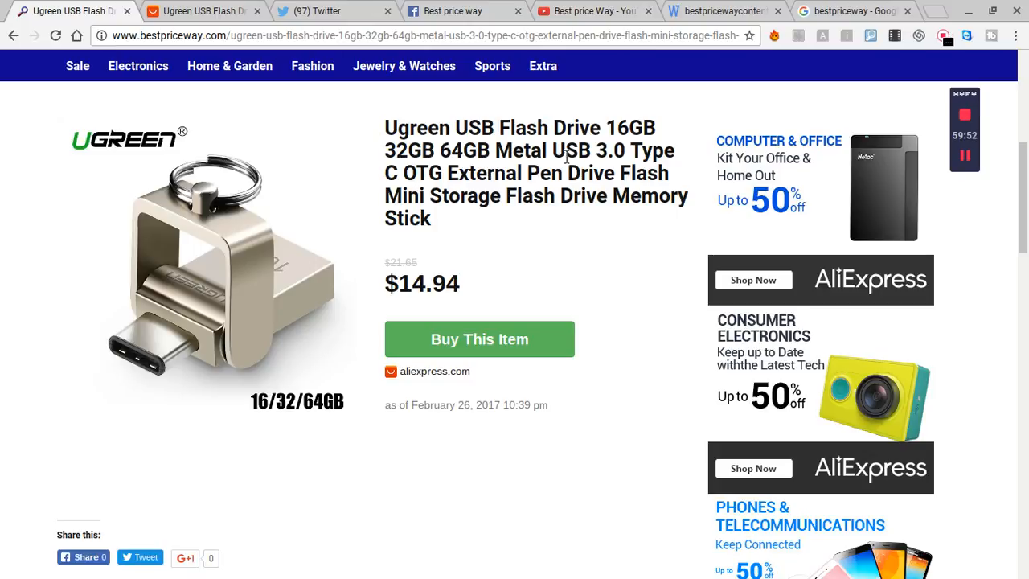
mouse_move(499, 248)
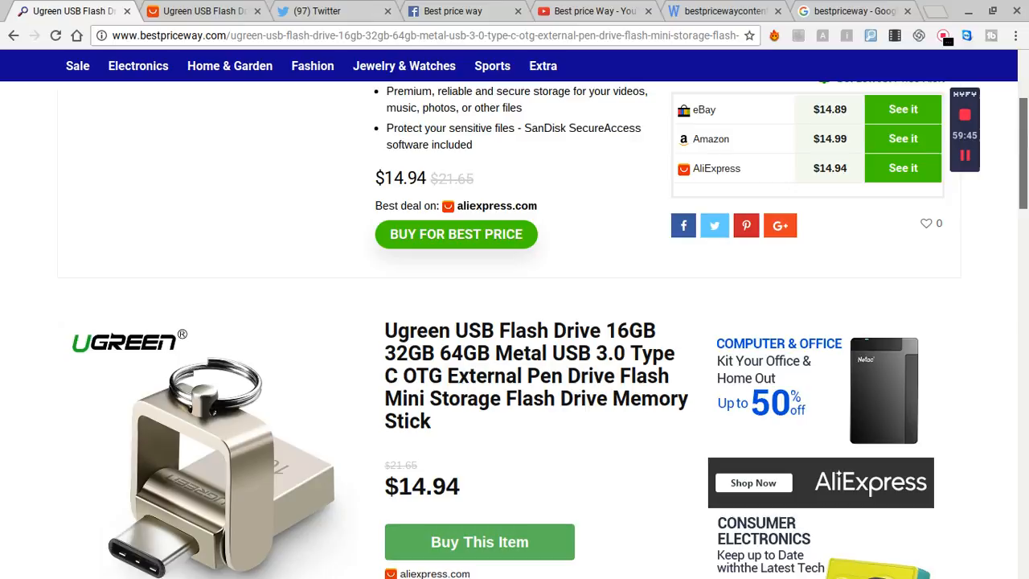
From the Google tab, search 'bestpriceway' and open the Best Price Way homepage result.
scroll("down", 3)
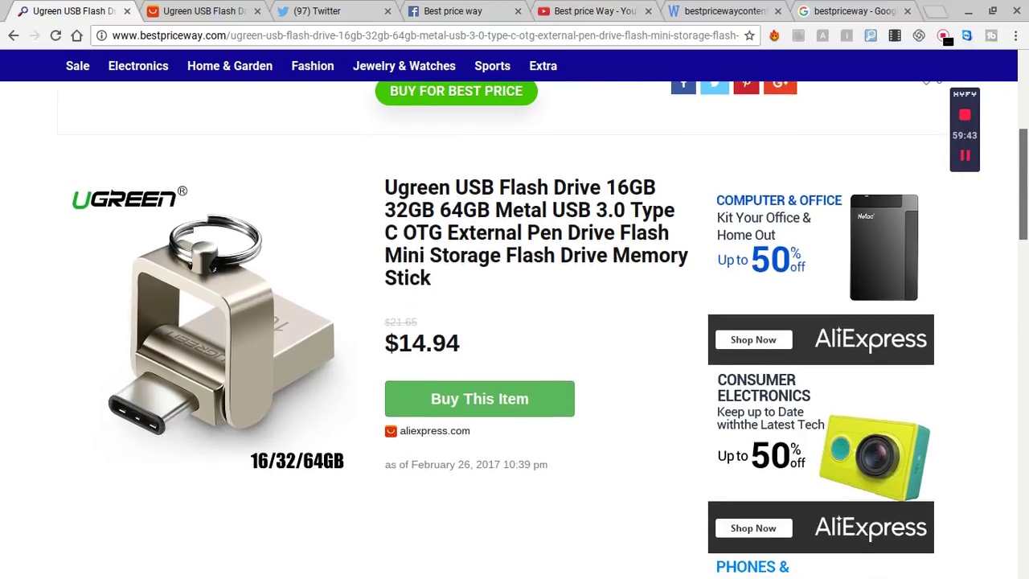
scroll("up", 3)
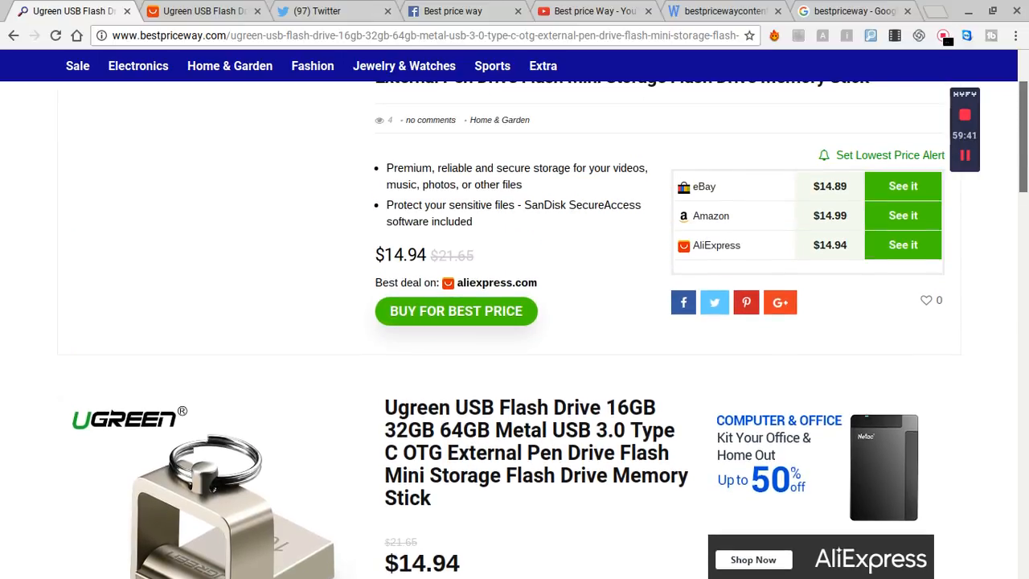
scroll("down", 3)
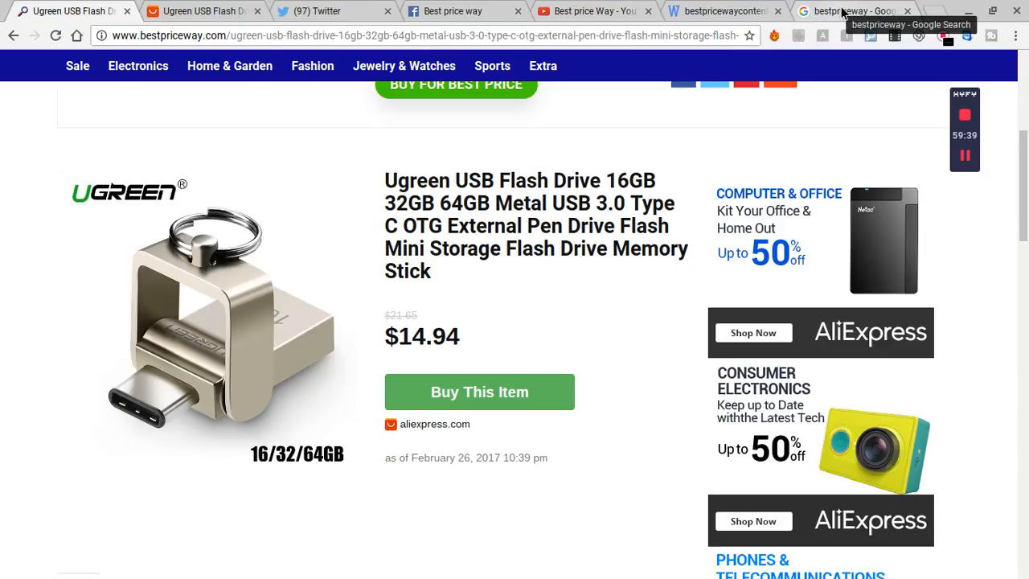
left_click(853, 11)
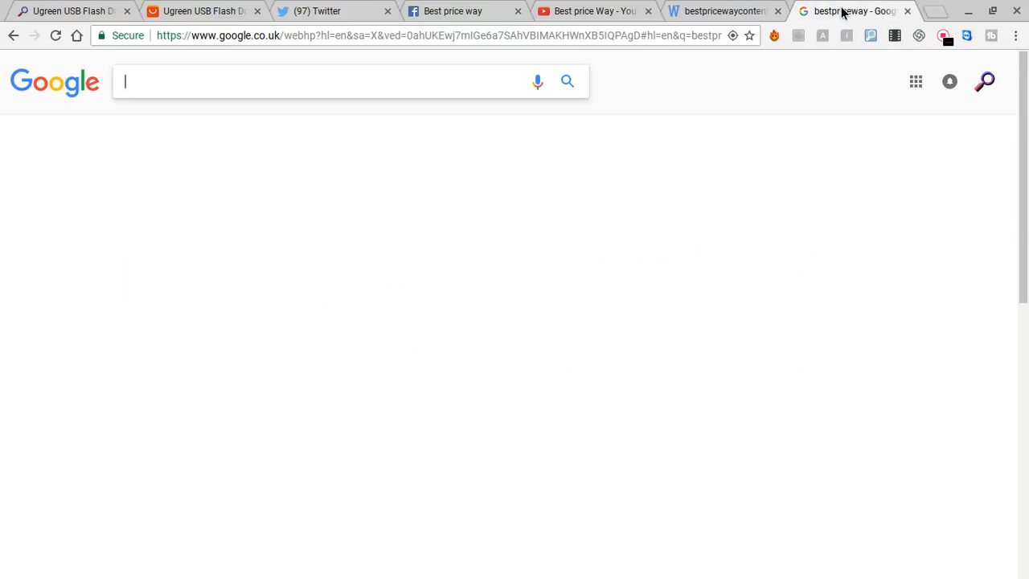
mouse_move(238, 64)
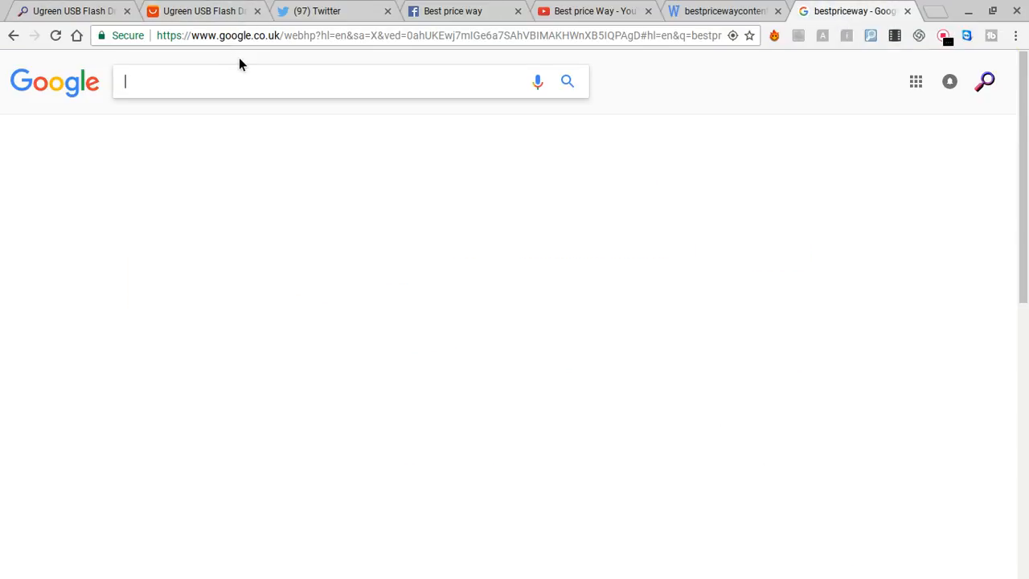
type("b")
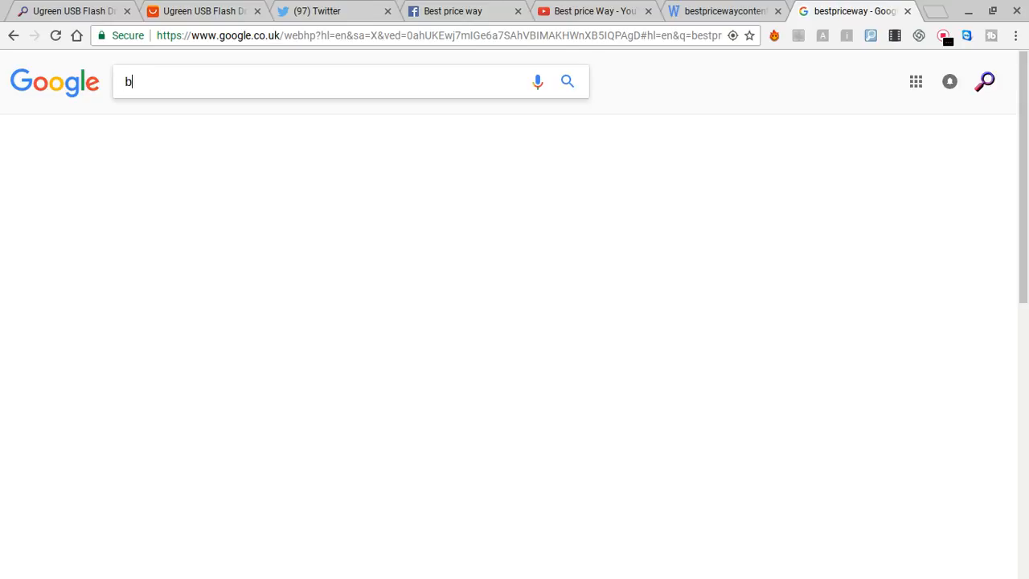
type("est")
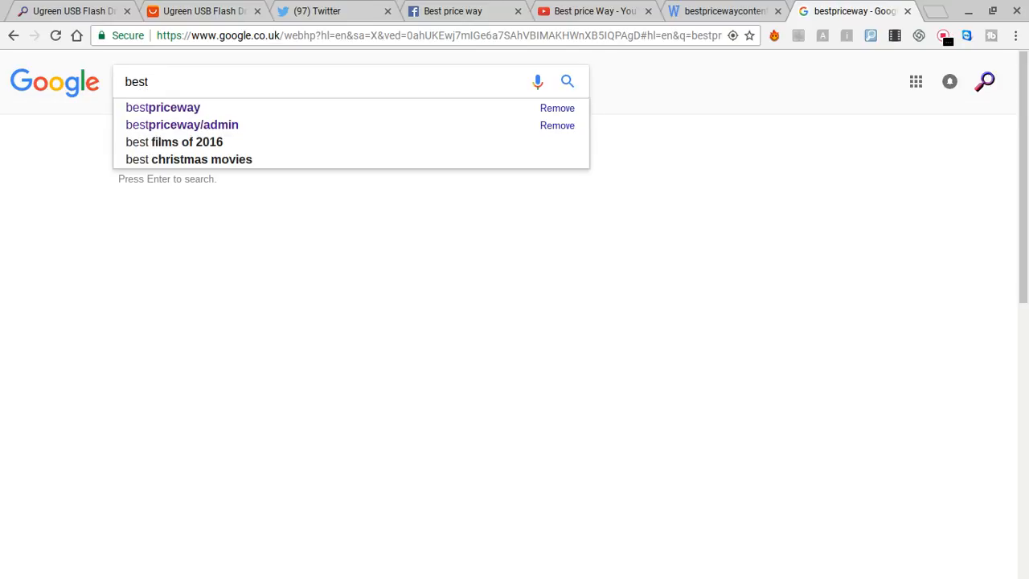
left_click(162, 107)
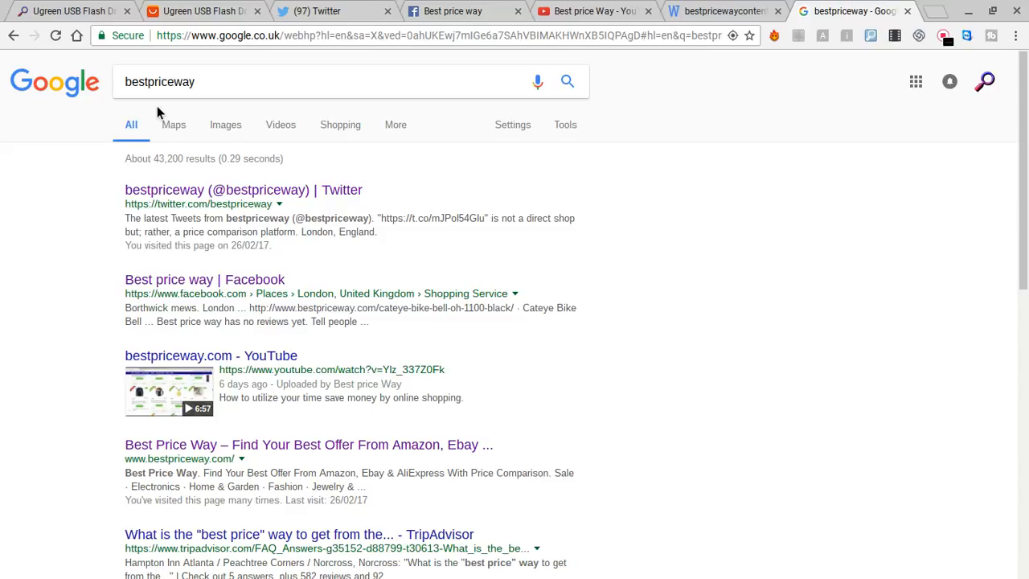
mouse_move(259, 457)
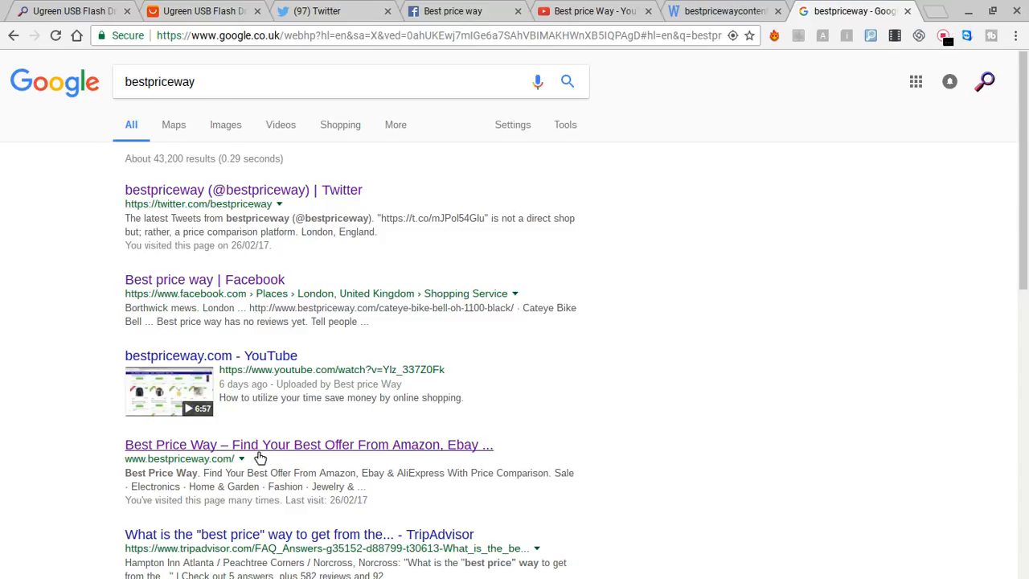
mouse_move(210, 456)
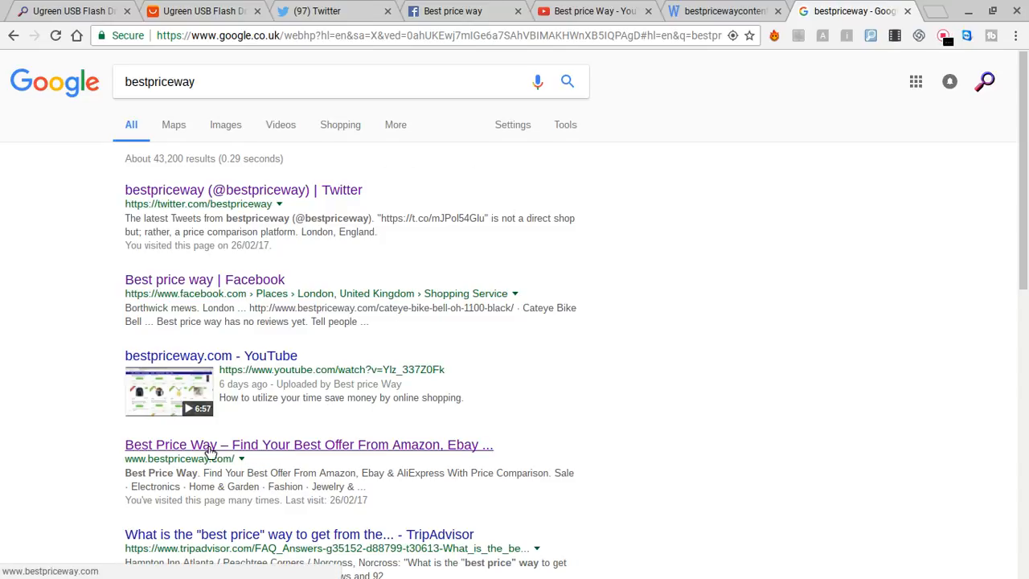
mouse_move(293, 455)
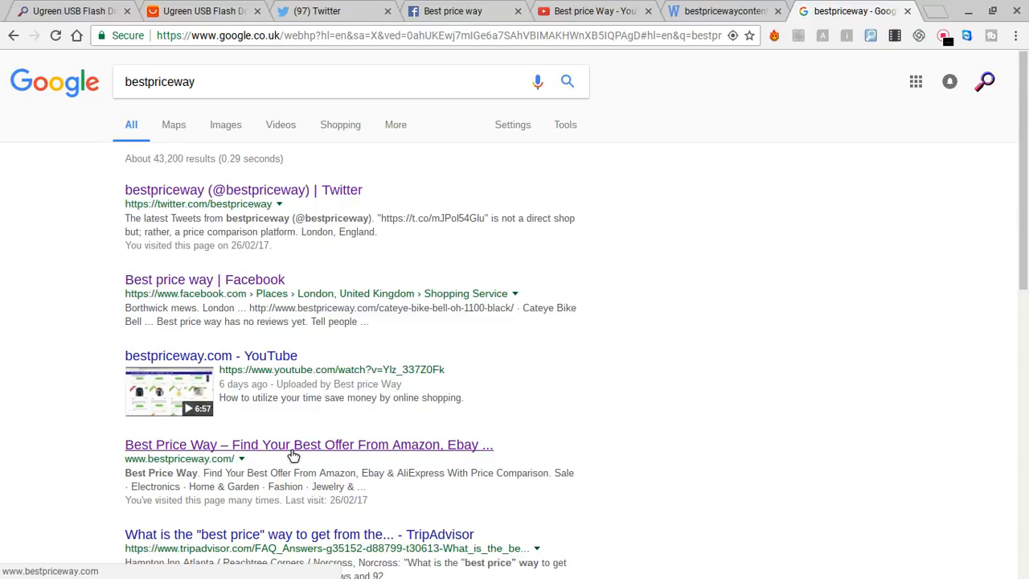
mouse_move(380, 450)
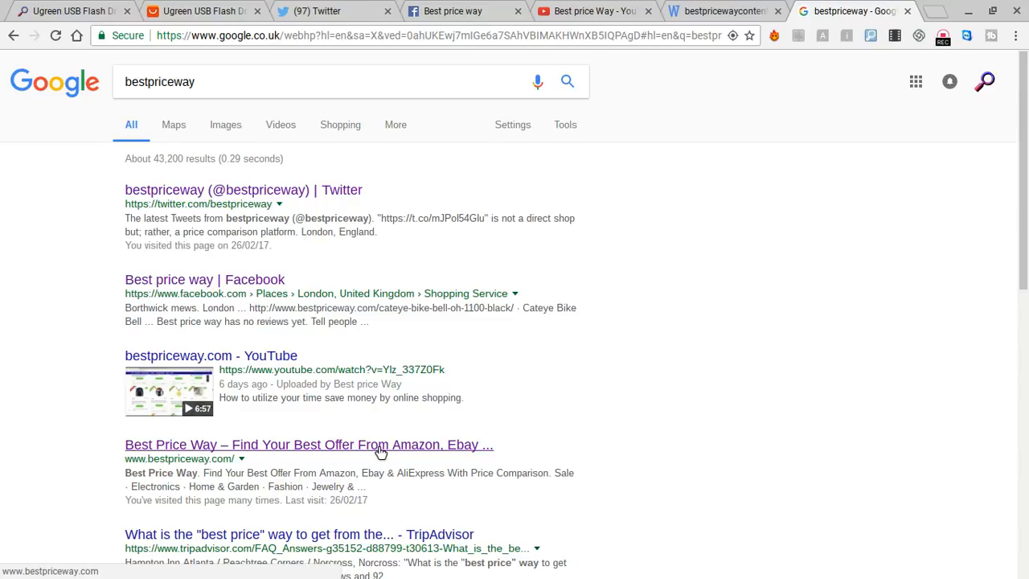
left_click(309, 445)
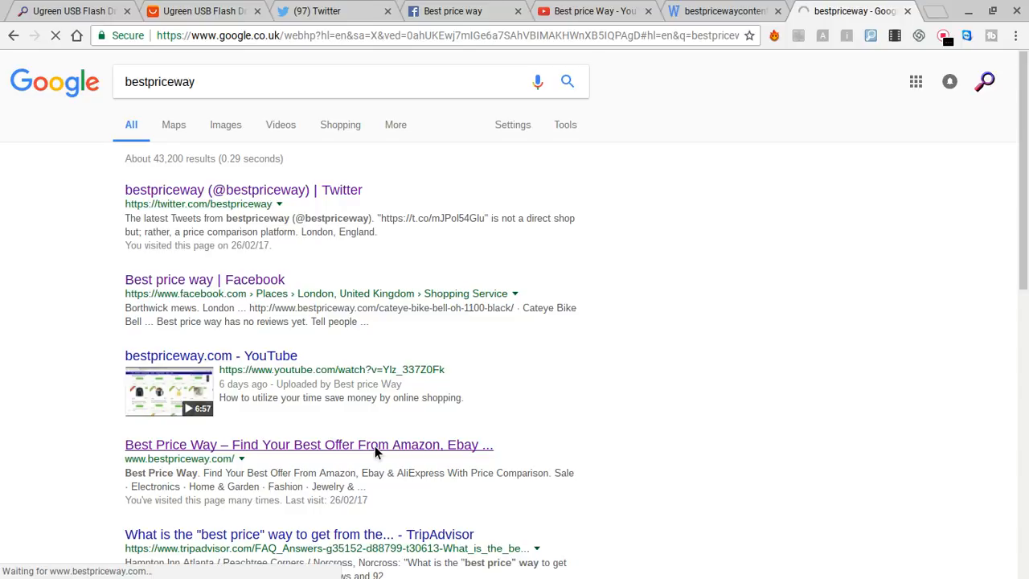
Load bestpriceway.com and scroll the Latest Product Offer & Price Comparisons grid down to Next.
left_click(309, 445)
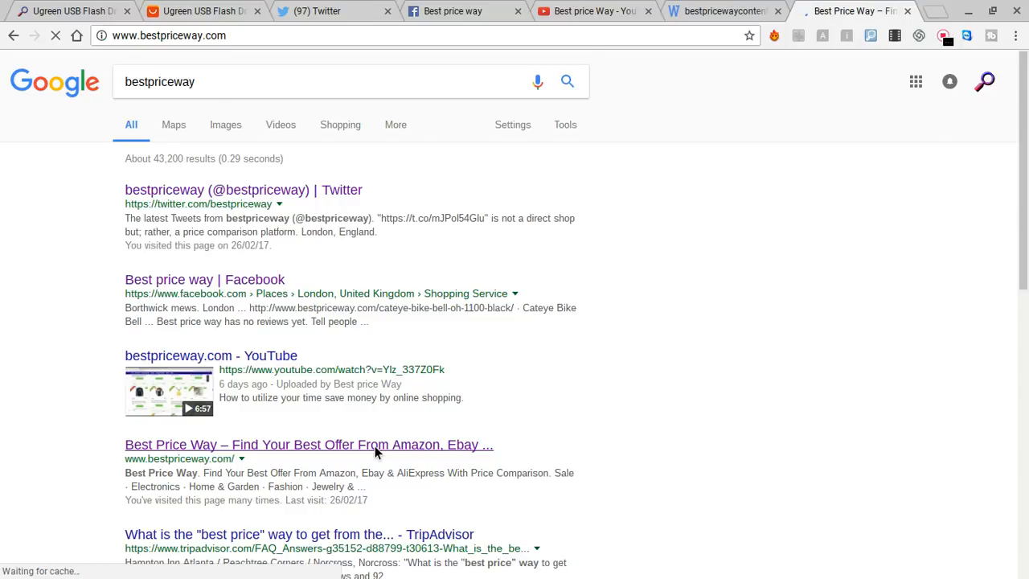
left_click(308, 445)
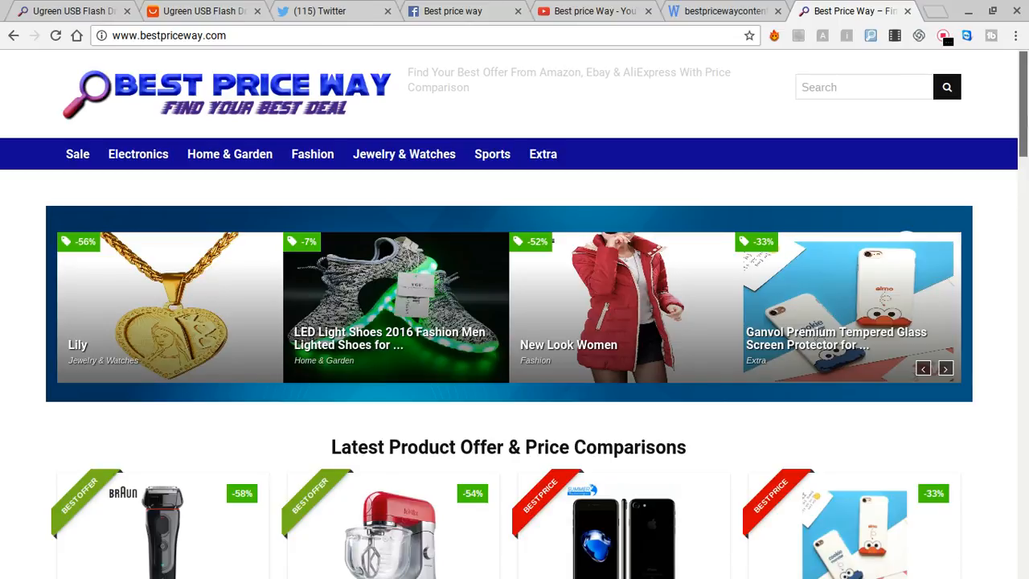
scroll("down", 3)
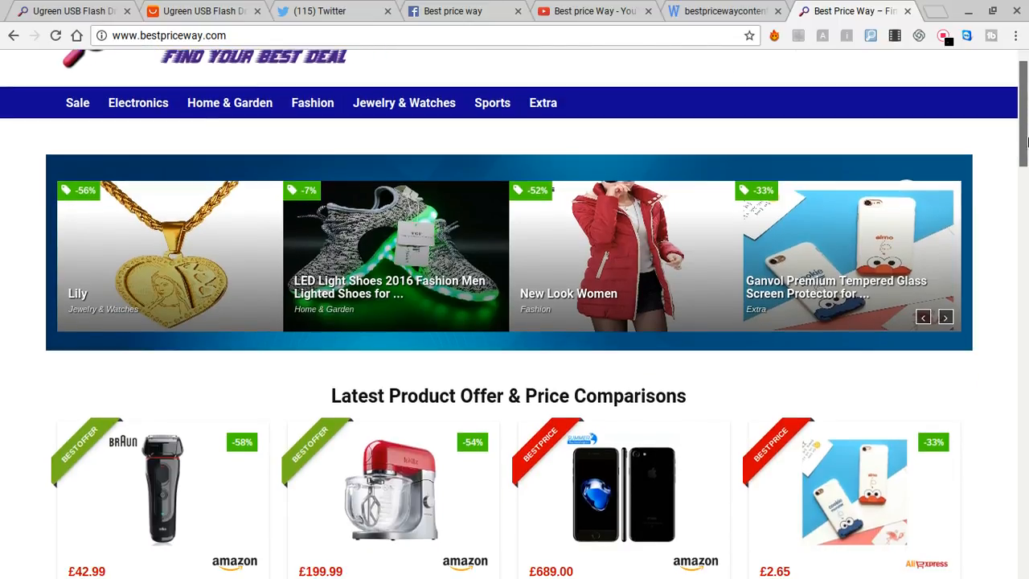
scroll("down", 3)
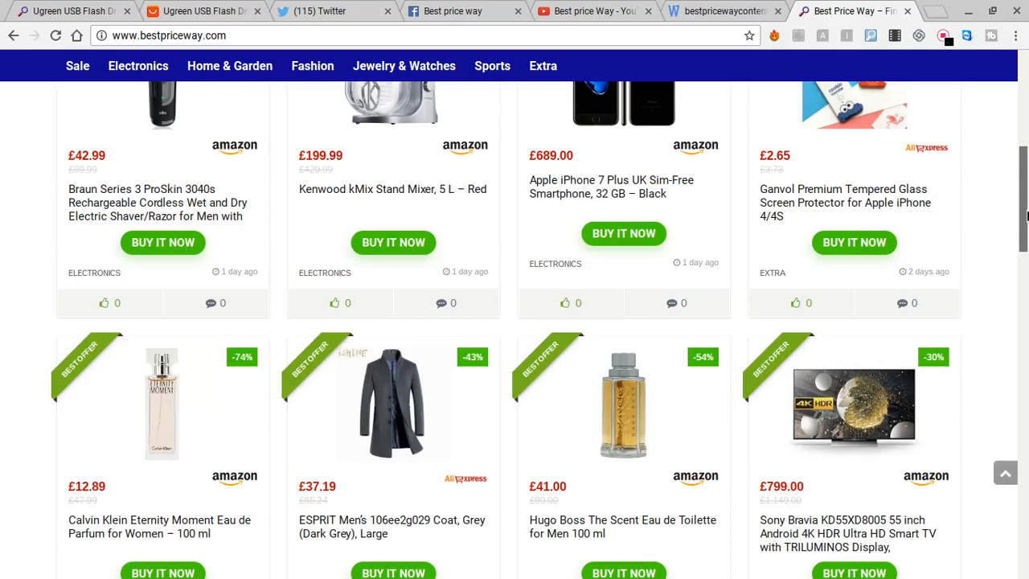
scroll("down", 3)
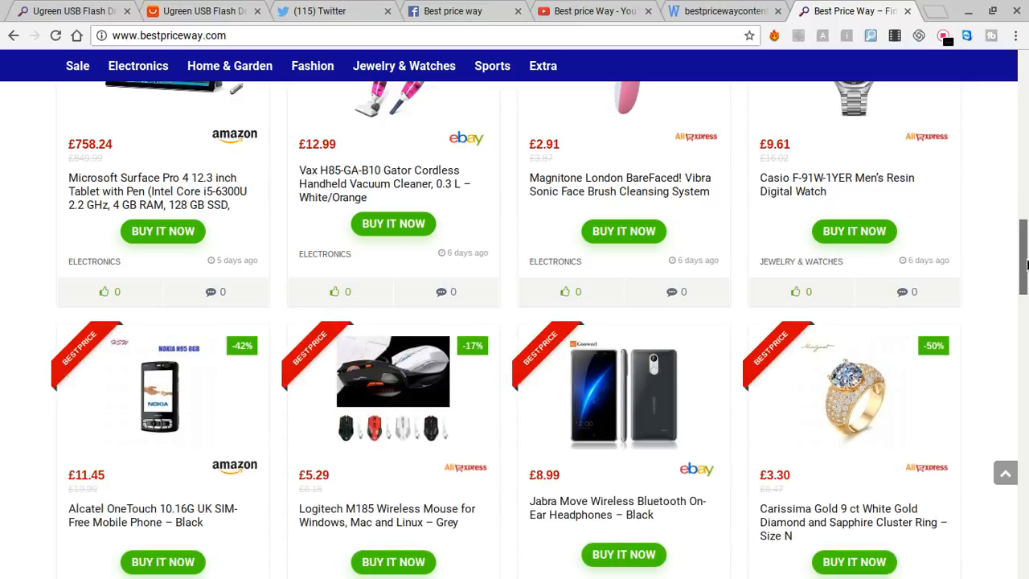
scroll("down", 3)
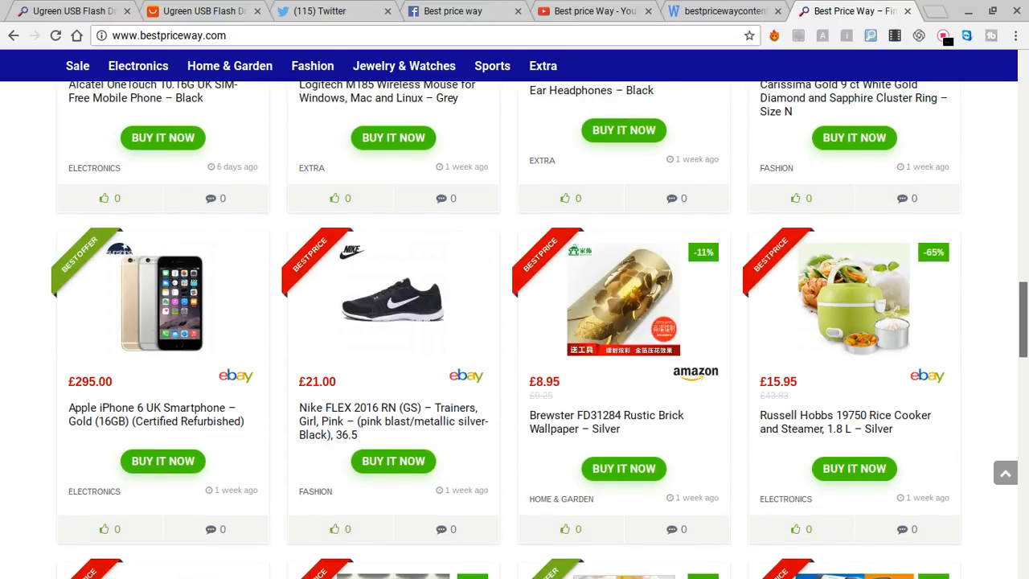
scroll("down", 3)
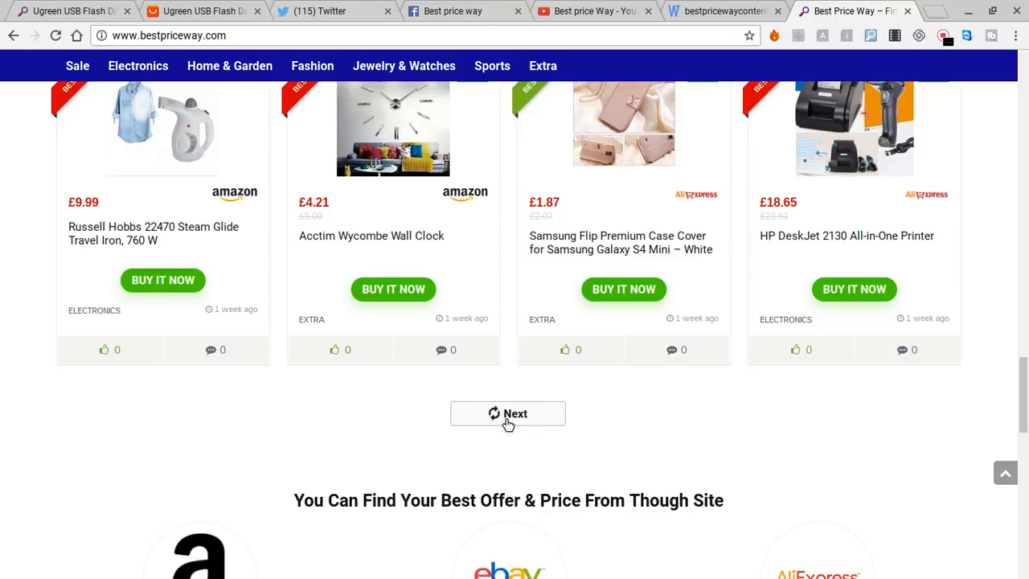
Load the first few extra batches of product offers, scrolling through each.
left_click(508, 413)
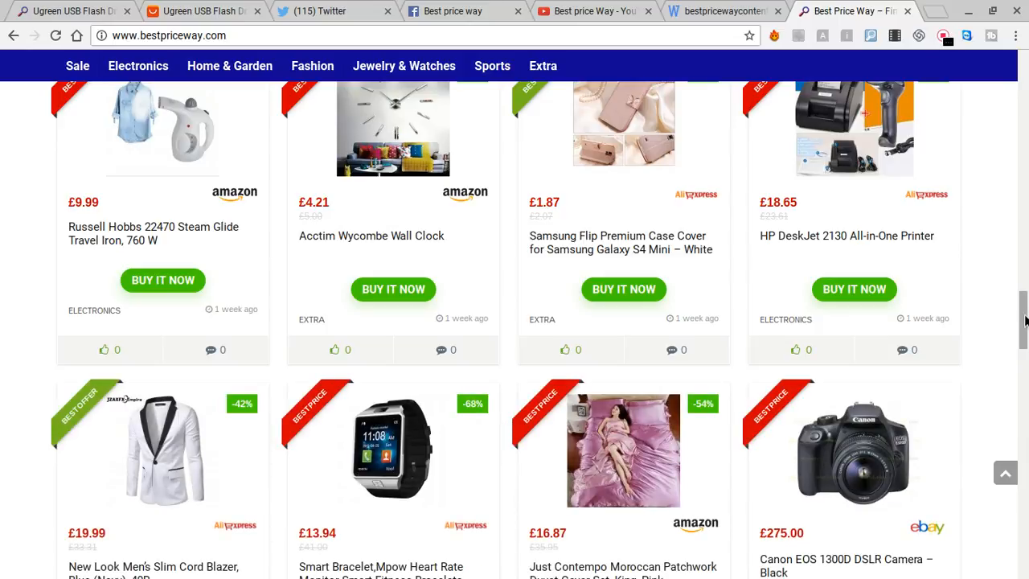
scroll("down", 3)
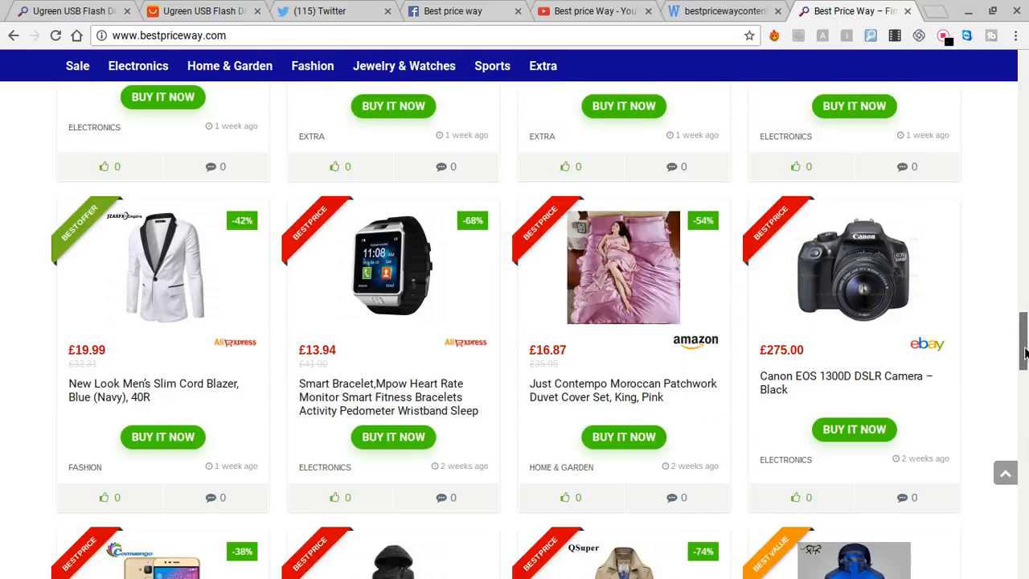
scroll("down", 3)
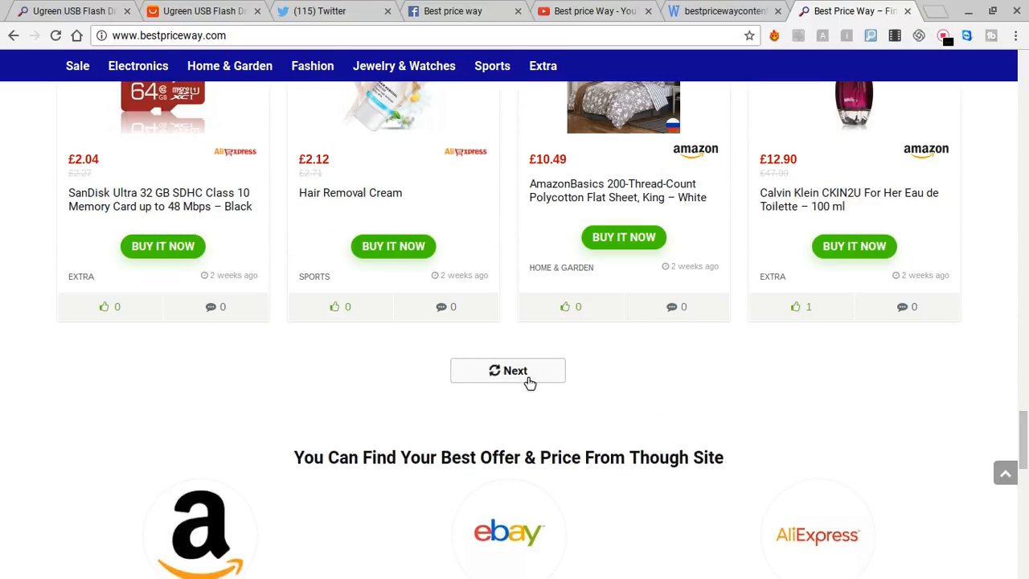
left_click(507, 371)
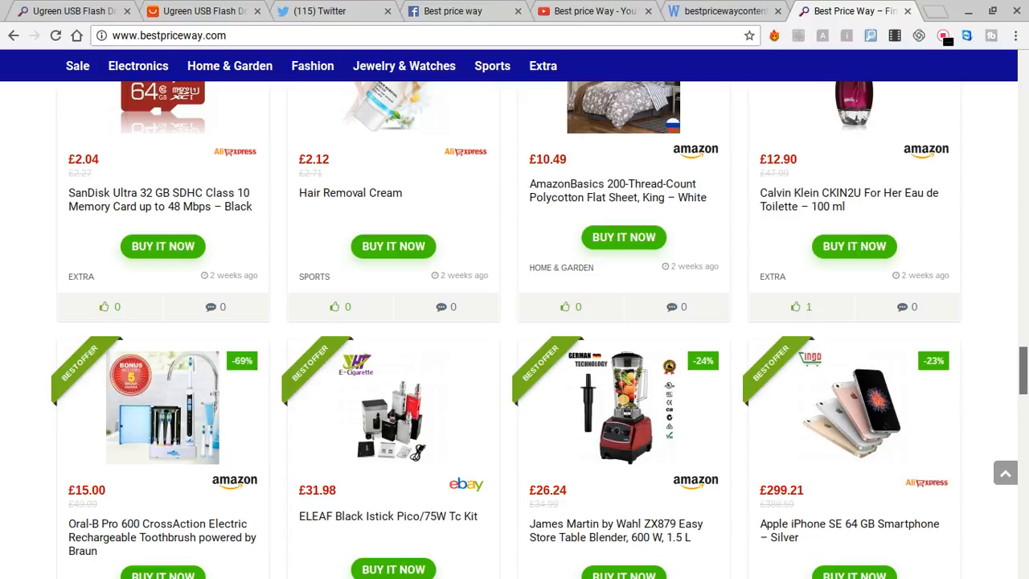
scroll("down", 3)
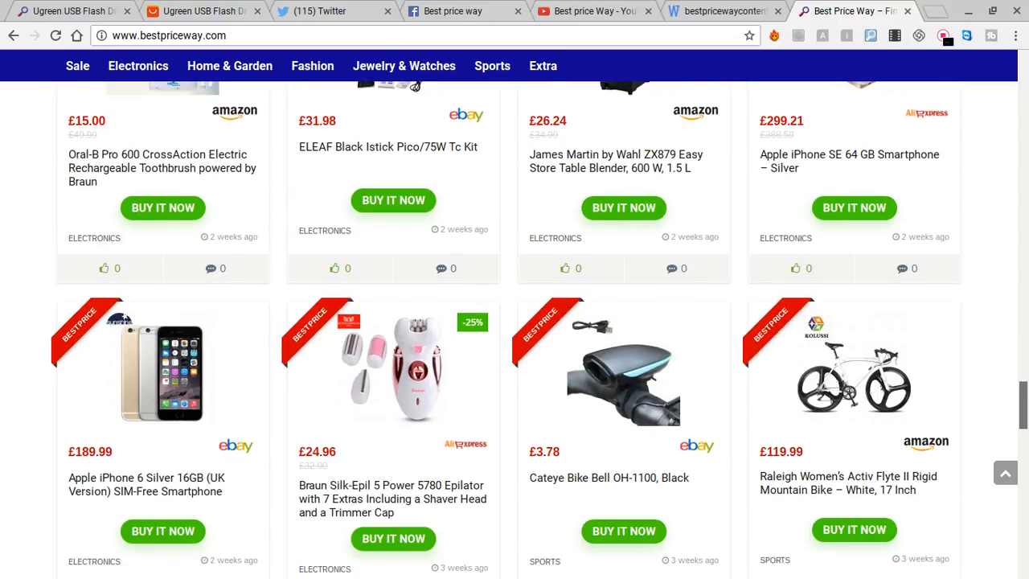
scroll("down", 3)
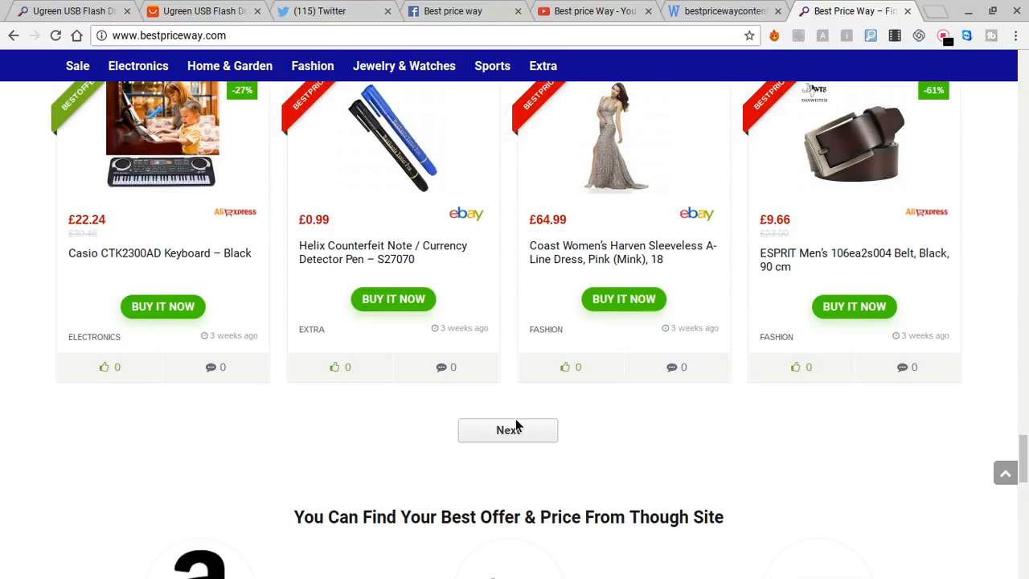
left_click(507, 430)
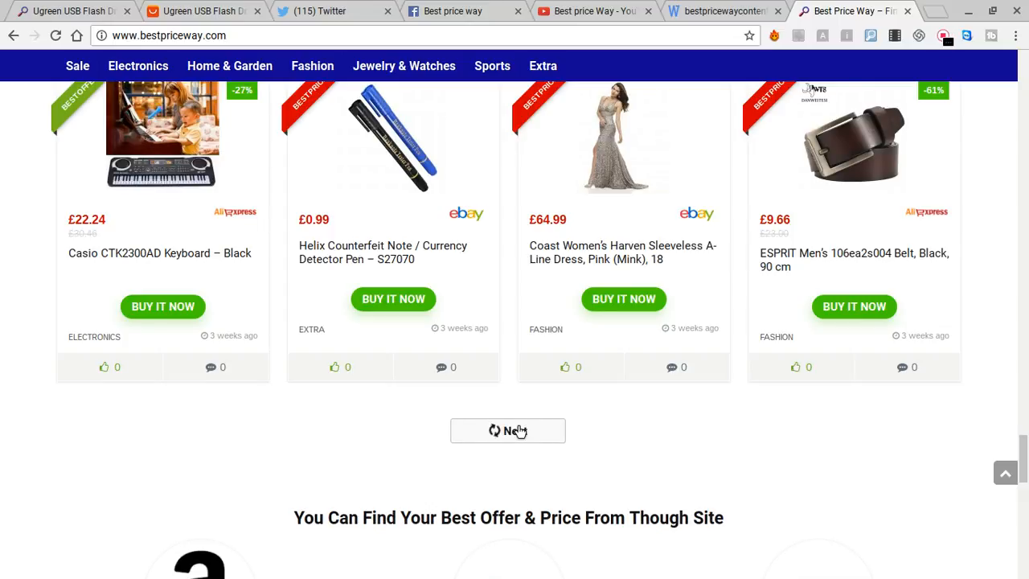
left_click(507, 430)
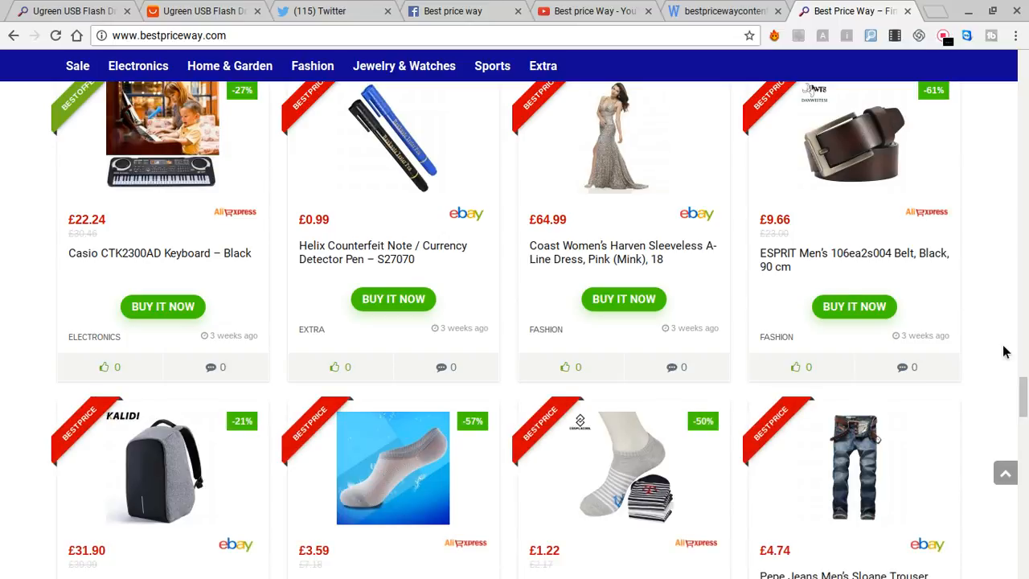
mouse_move(1021, 406)
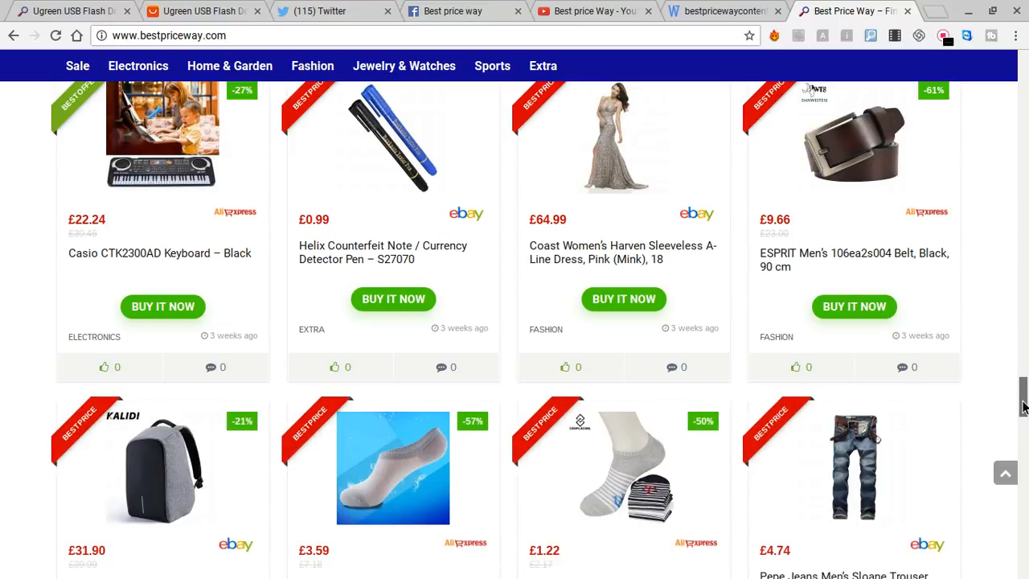
Load further batches of offers, then scroll back up the homepage.
scroll("down", 3)
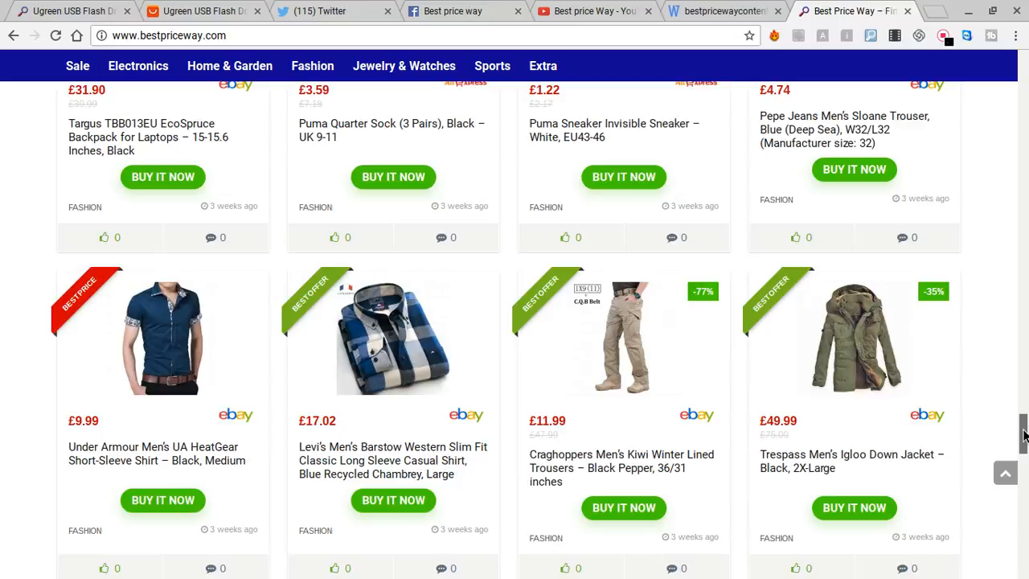
scroll("down", 3)
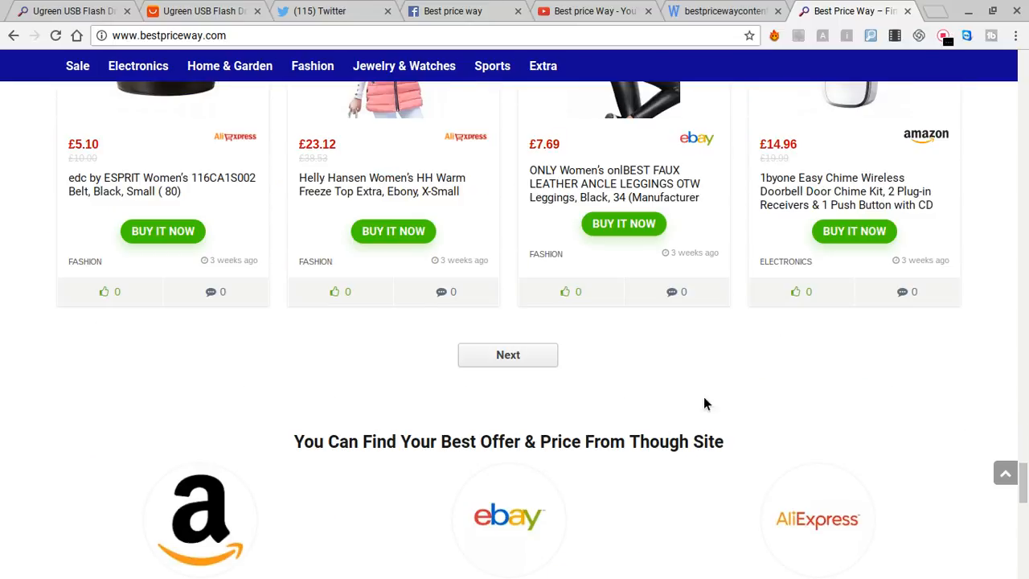
left_click(508, 354)
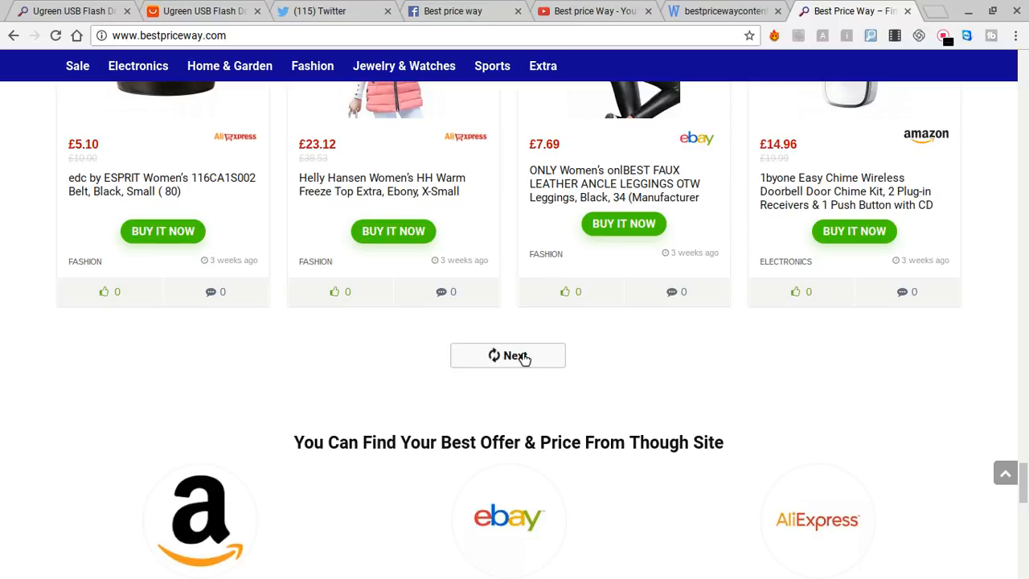
left_click(508, 356)
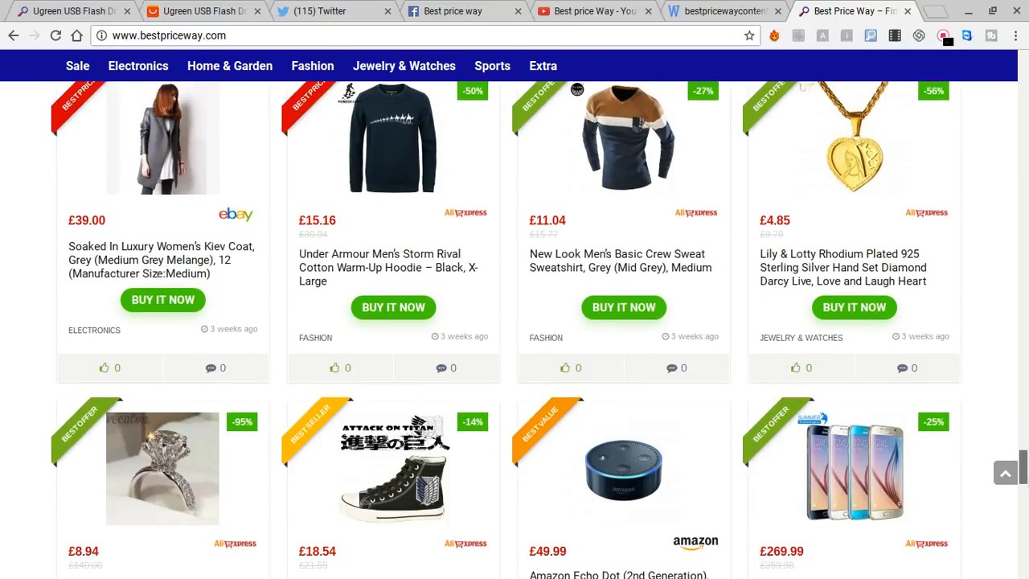
scroll("down", 3)
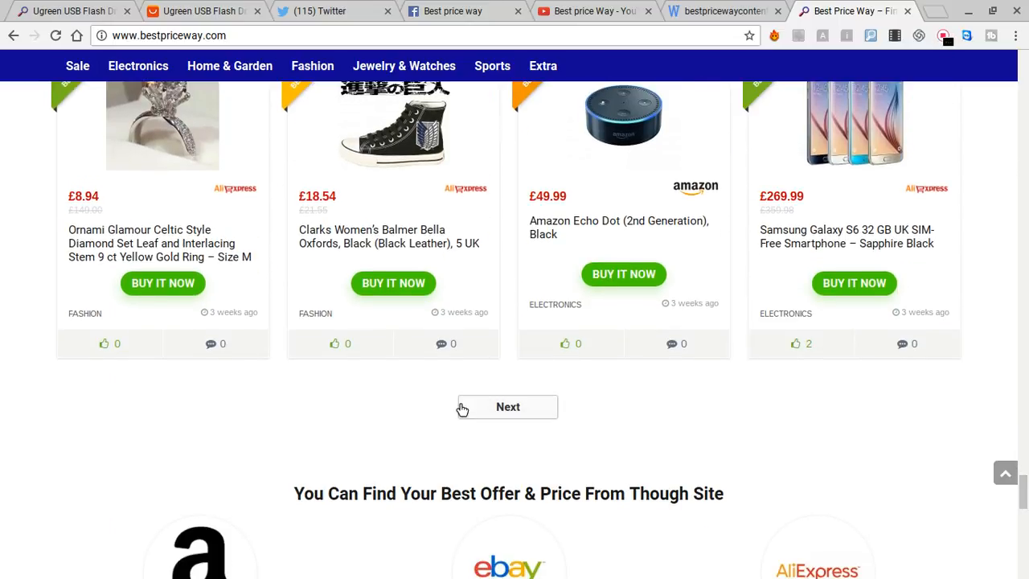
left_click(507, 407)
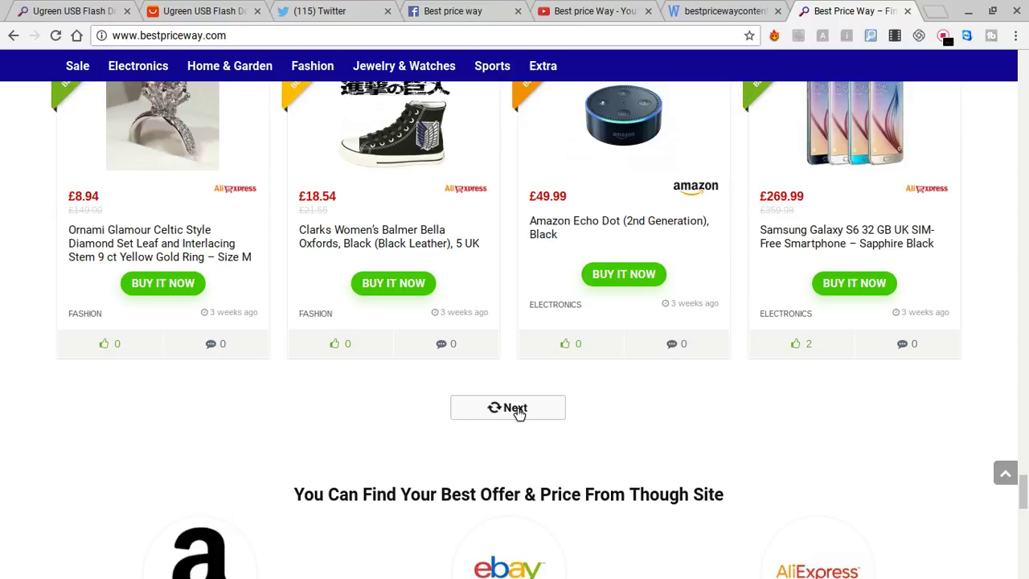
mouse_move(1023, 422)
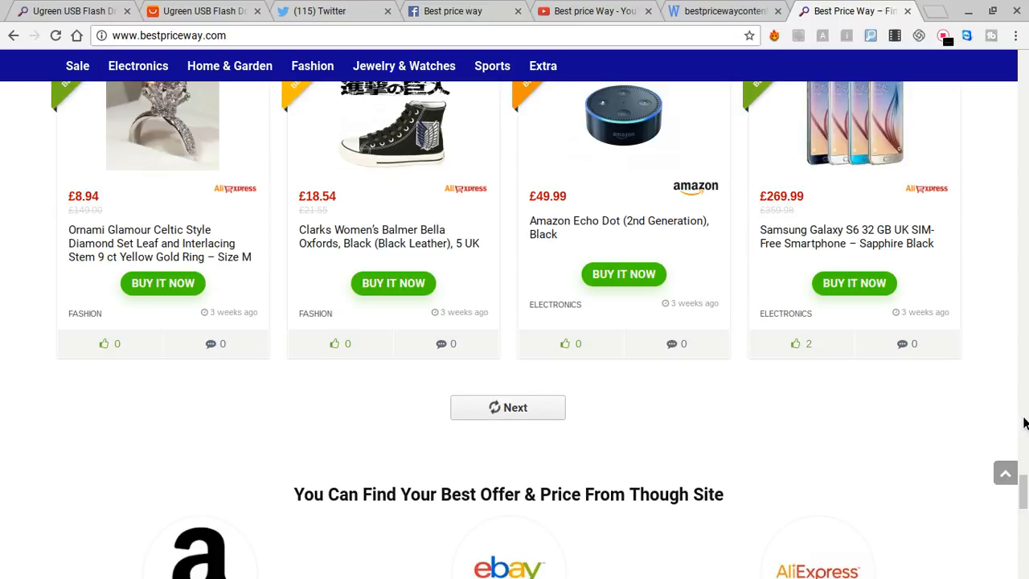
left_click(508, 406)
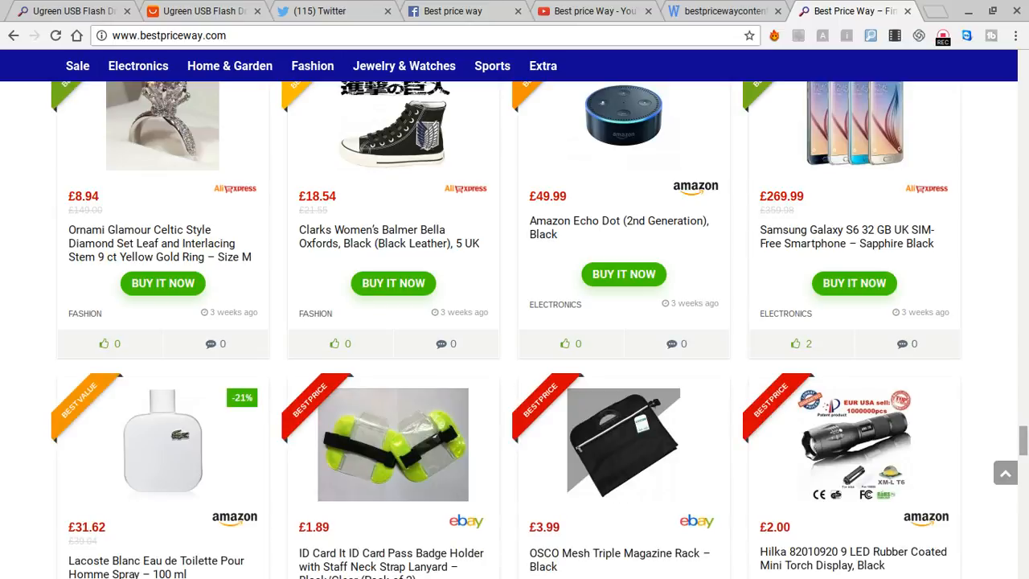
scroll("down", 3)
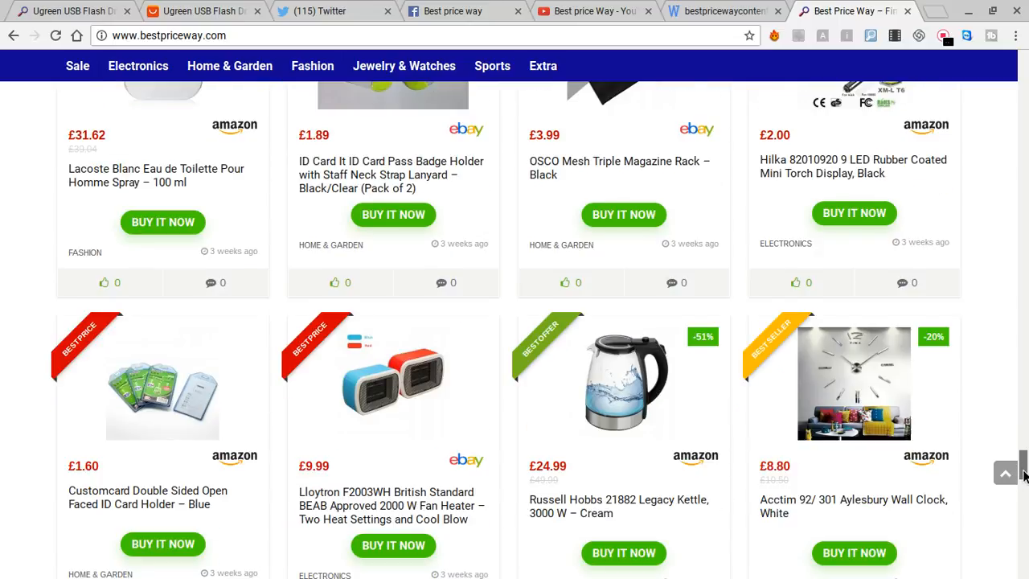
scroll("down", 3)
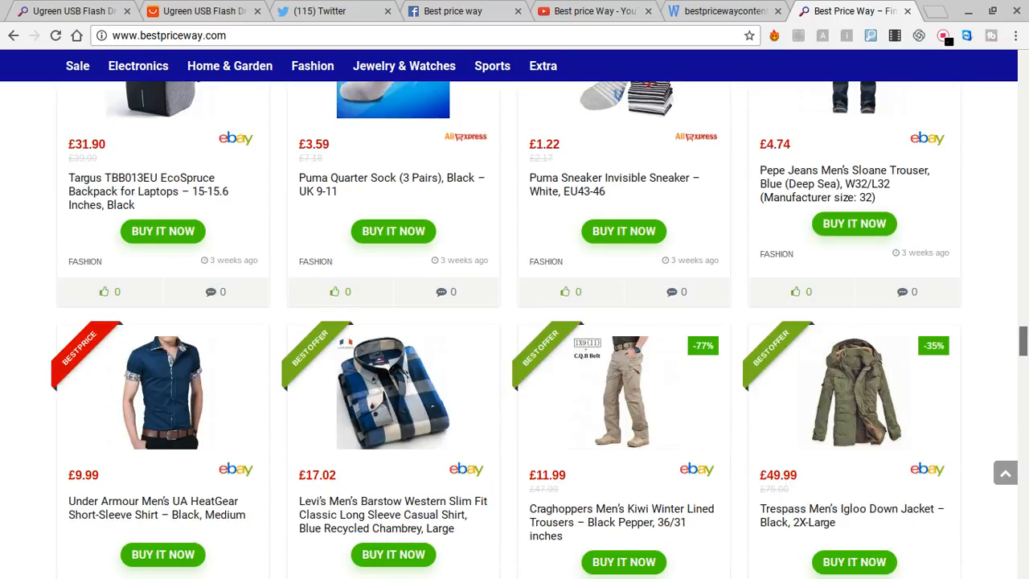
scroll("up", 3)
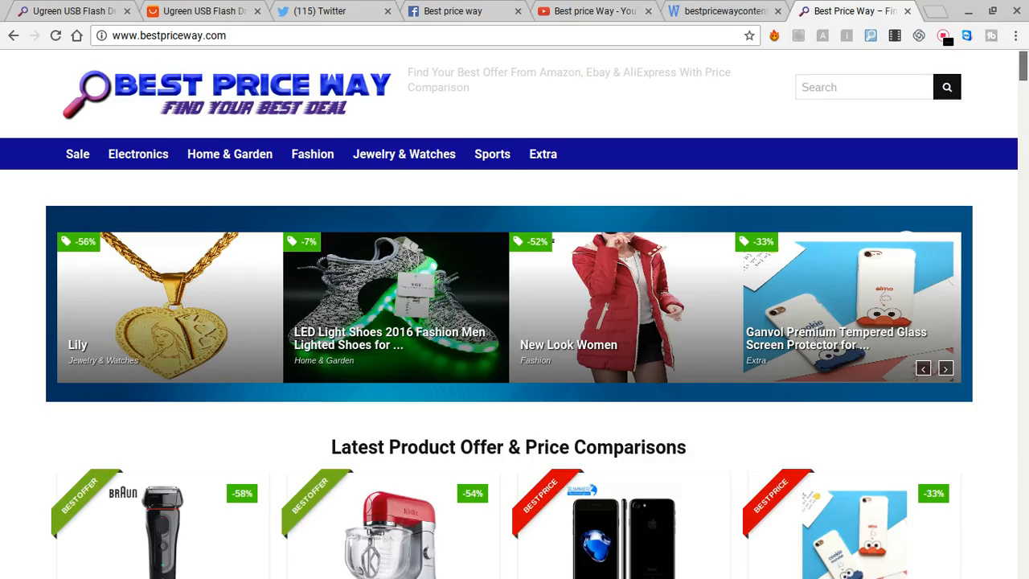
mouse_move(253, 181)
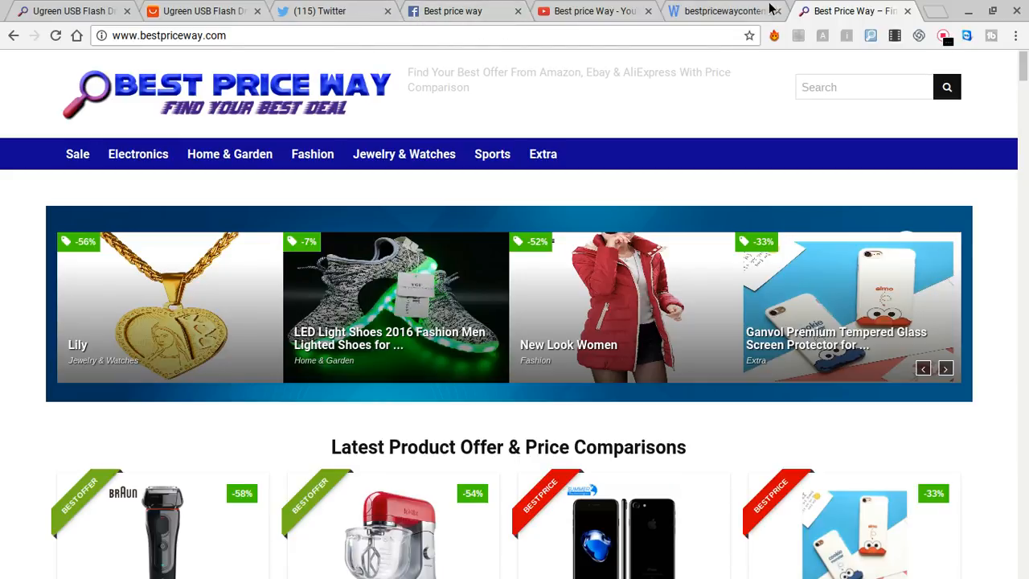
Return to the Ugreen USB Flash Drive deal page with its $14.94 AliExpress price.
left_click(68, 12)
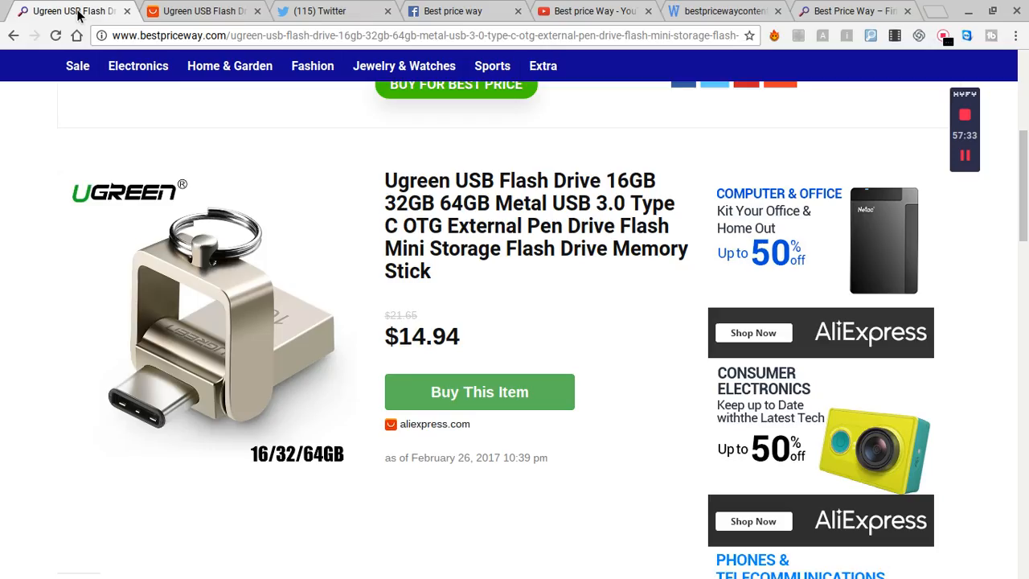
mouse_move(845, 237)
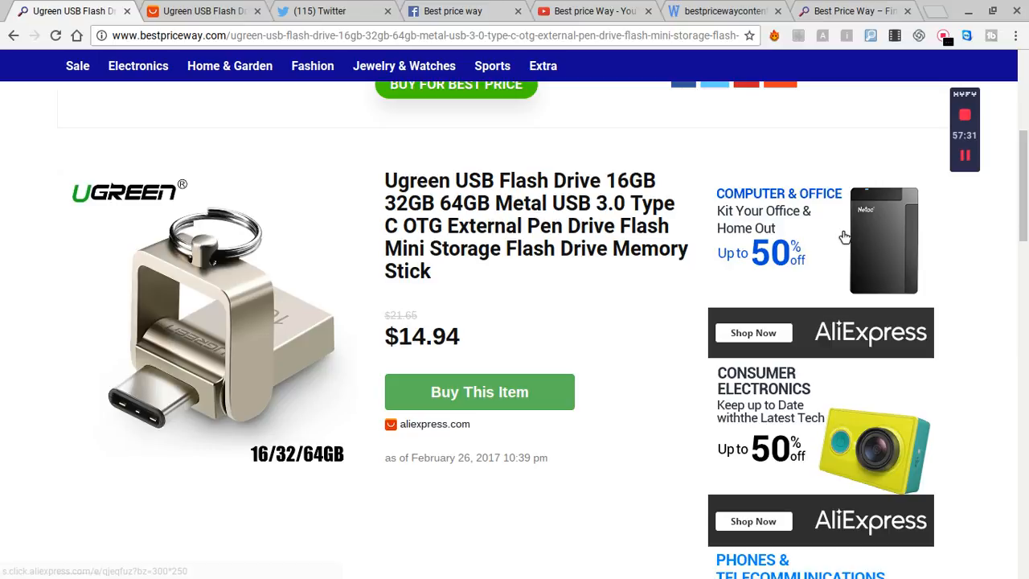
scroll("up", 3)
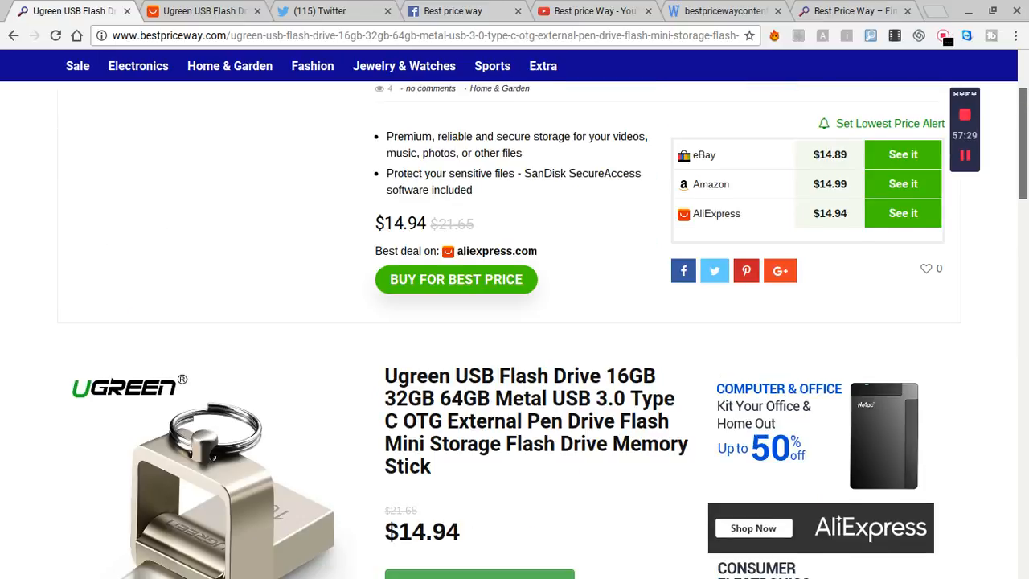
scroll("down", 3)
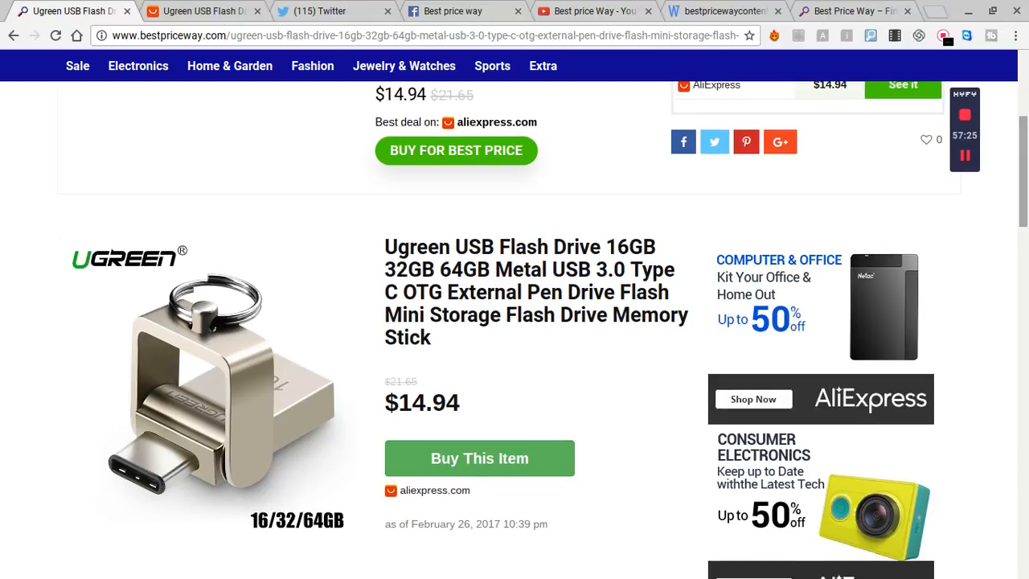
mouse_move(473, 294)
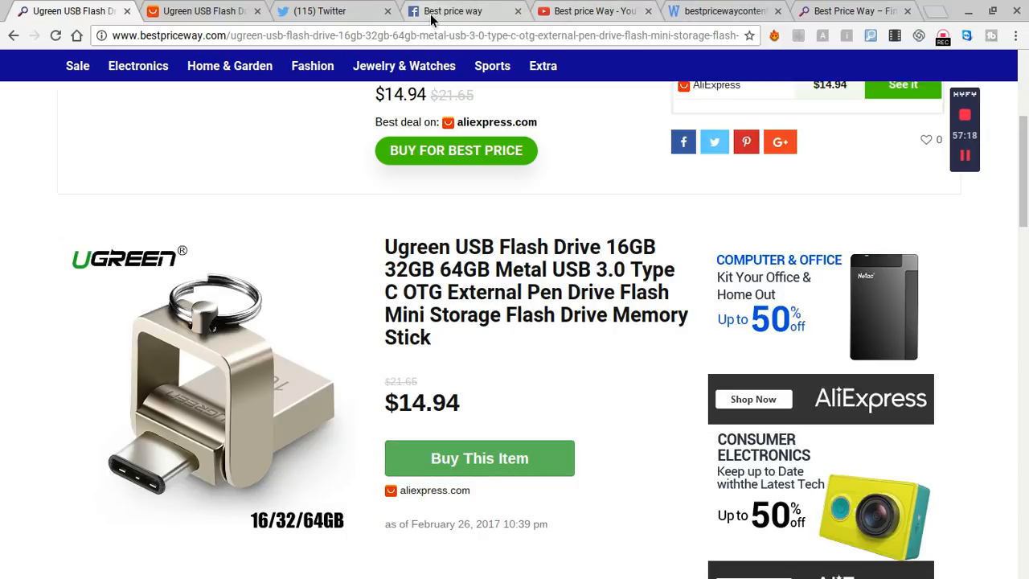
mouse_move(193, 11)
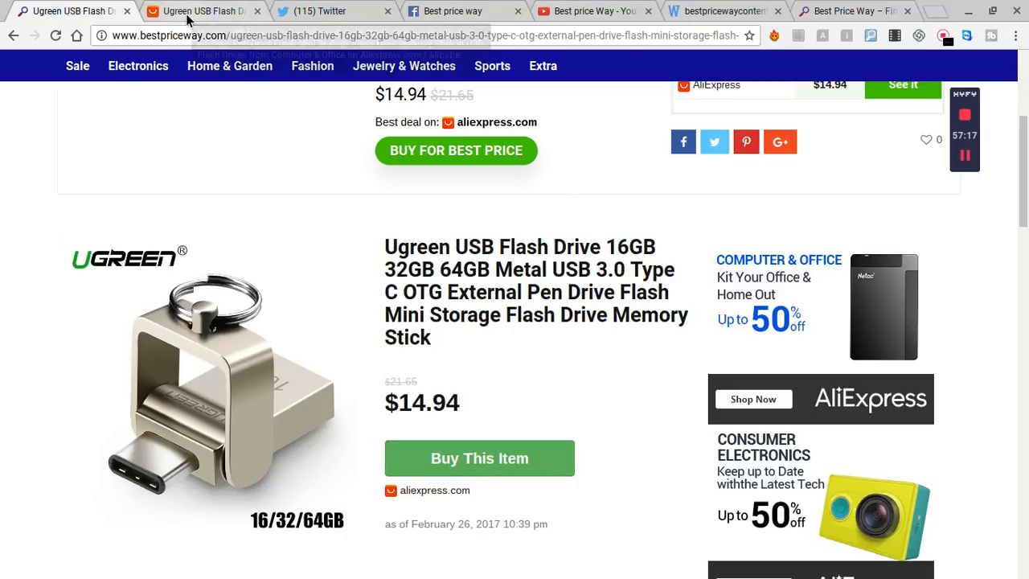
mouse_move(201, 10)
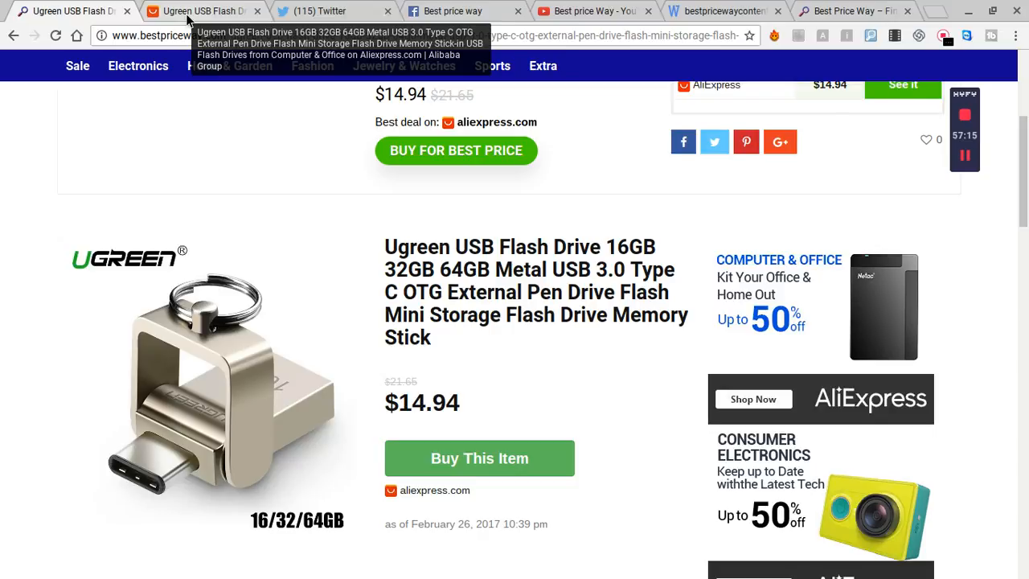
View the Ugreen drive's AliExpress photos: main, phone capacity, Type C, USB 3.0, compatibility chart.
left_click(479, 458)
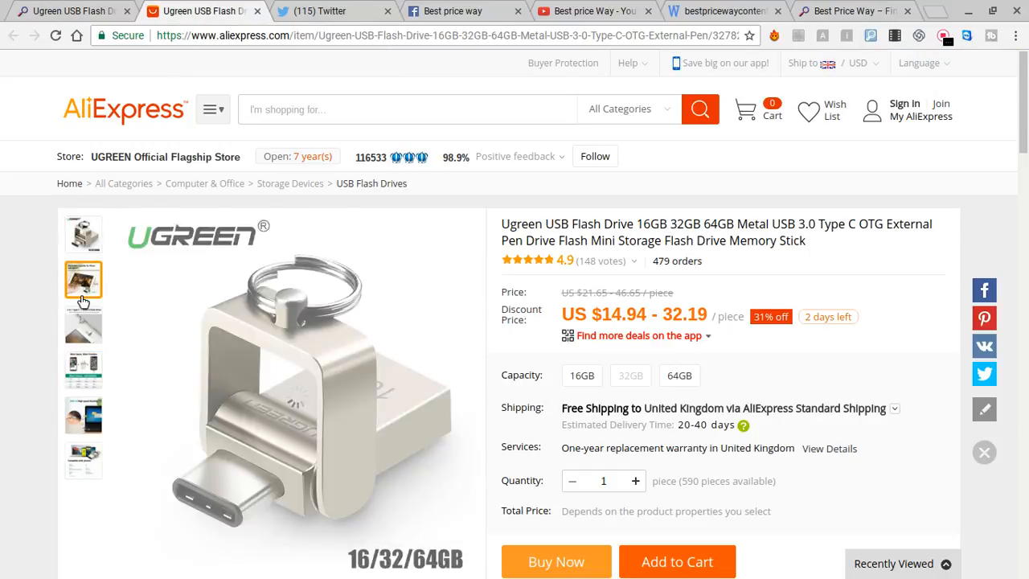
left_click(83, 234)
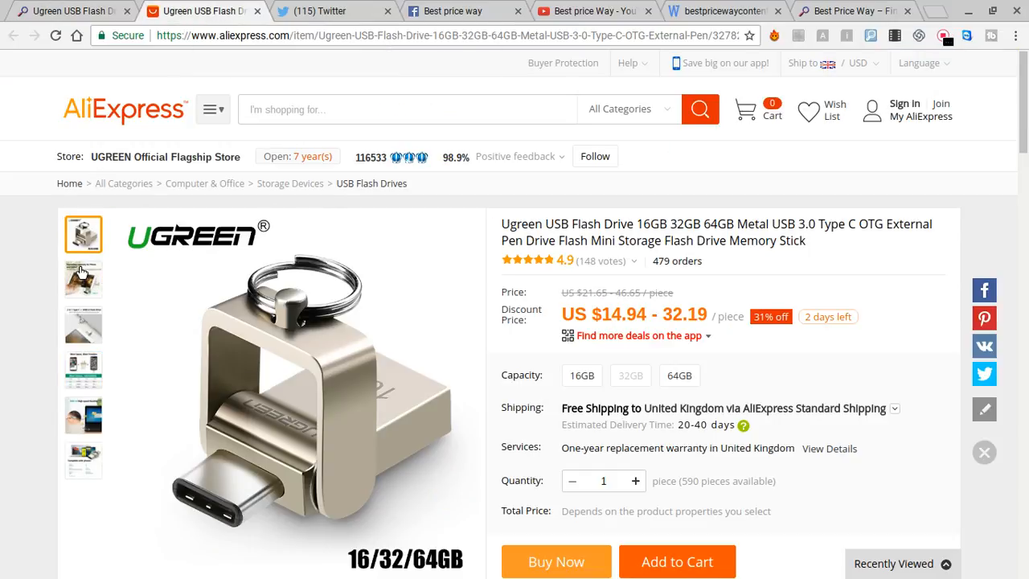
left_click(83, 279)
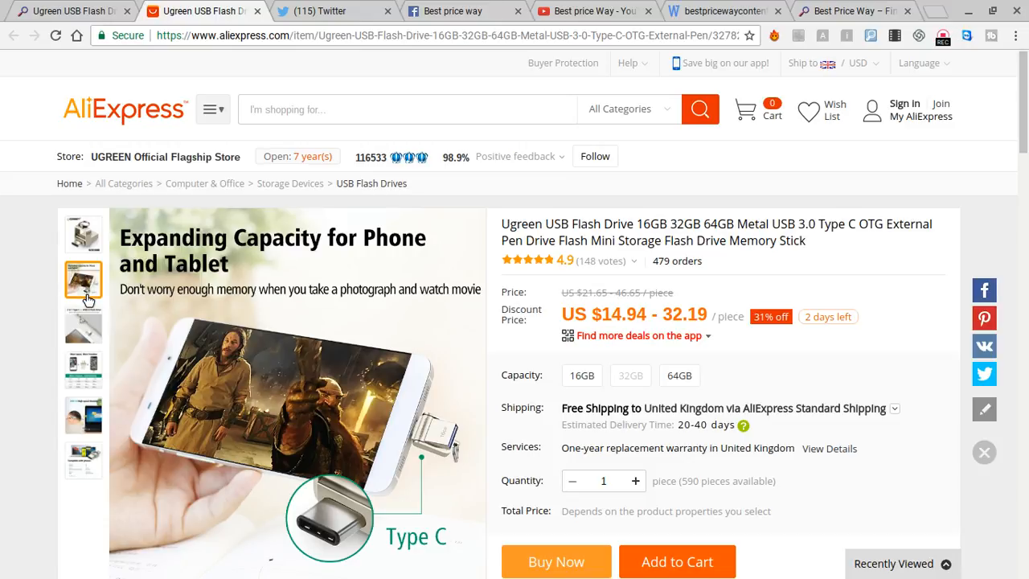
left_click(84, 323)
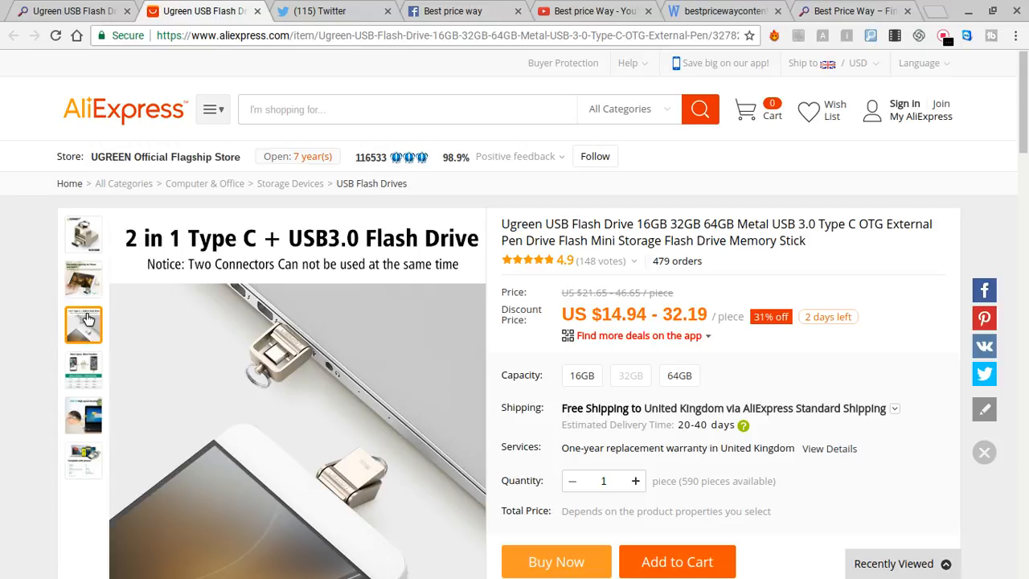
mouse_move(89, 329)
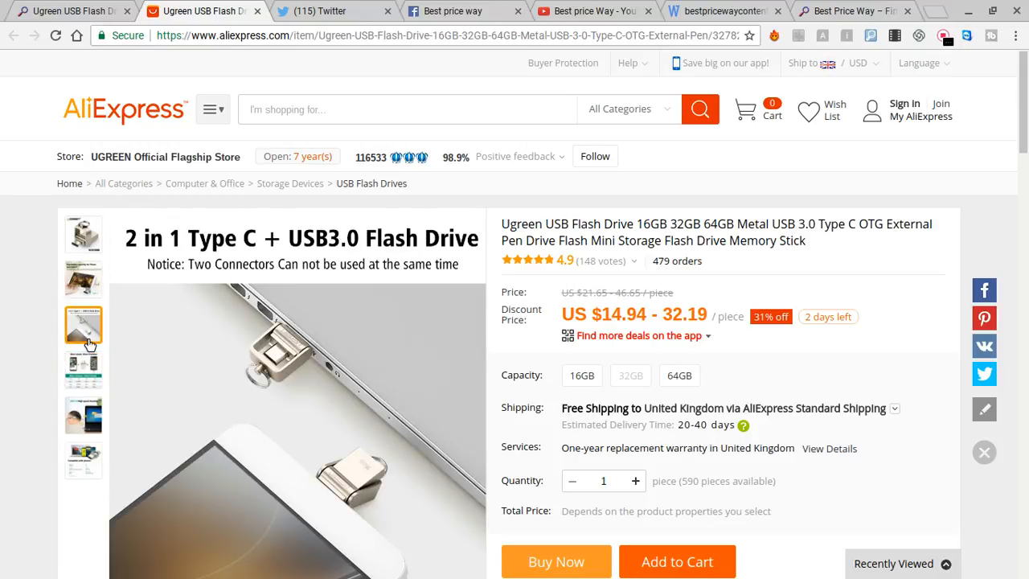
left_click(83, 415)
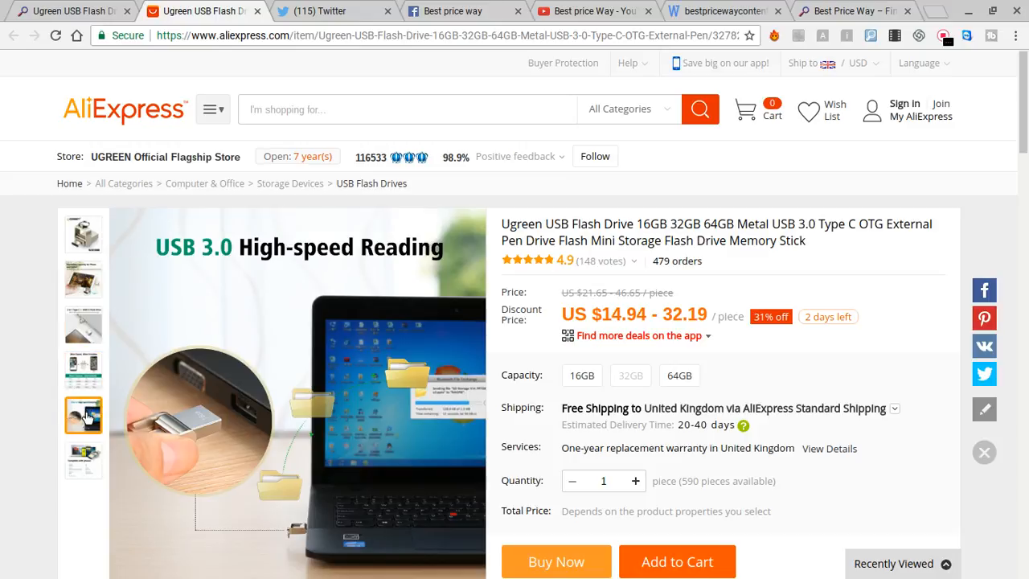
left_click(83, 459)
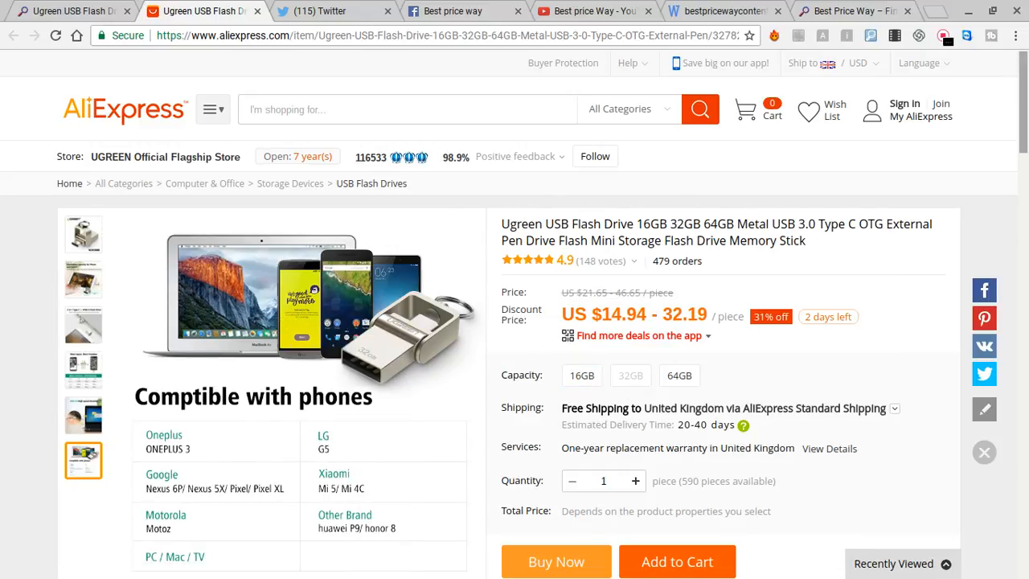
scroll("down", 3)
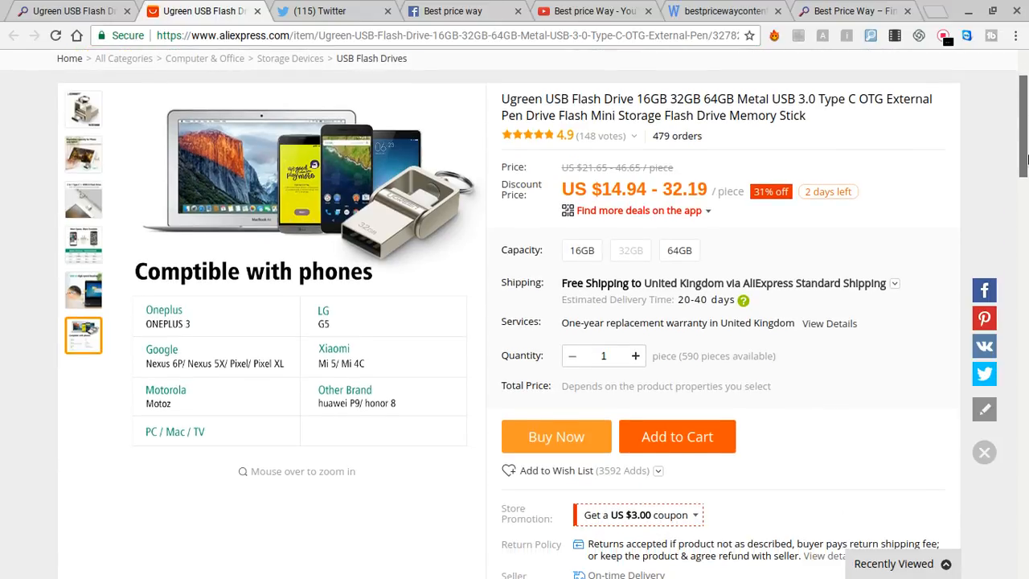
scroll("down", 3)
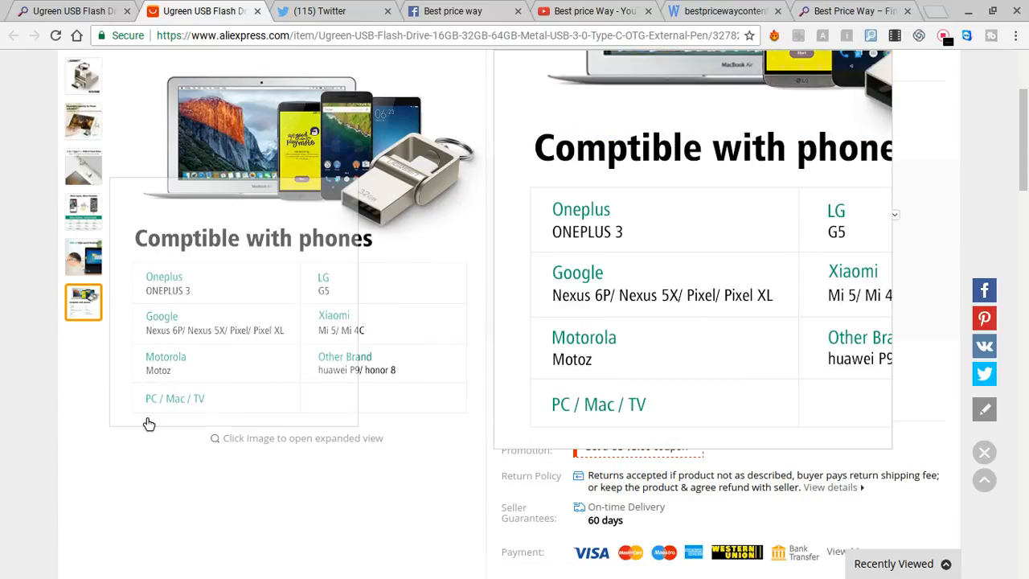
scroll("up", 3)
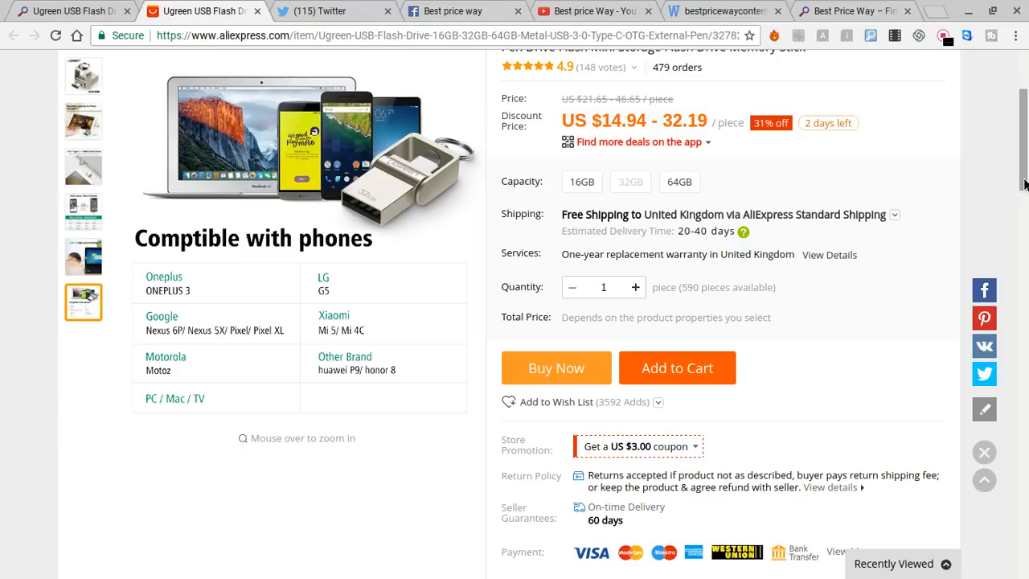
scroll("up", 3)
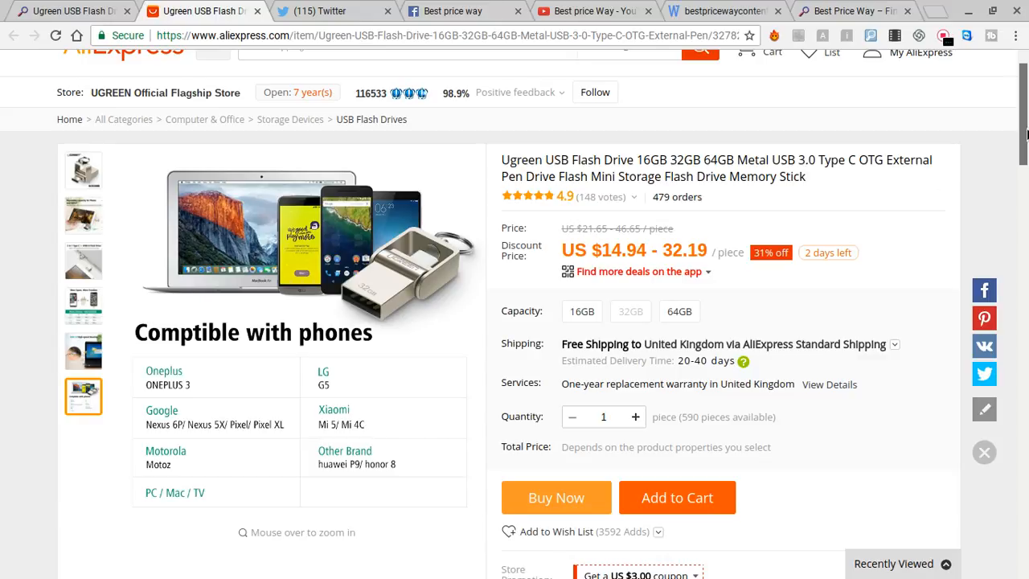
scroll("down", 3)
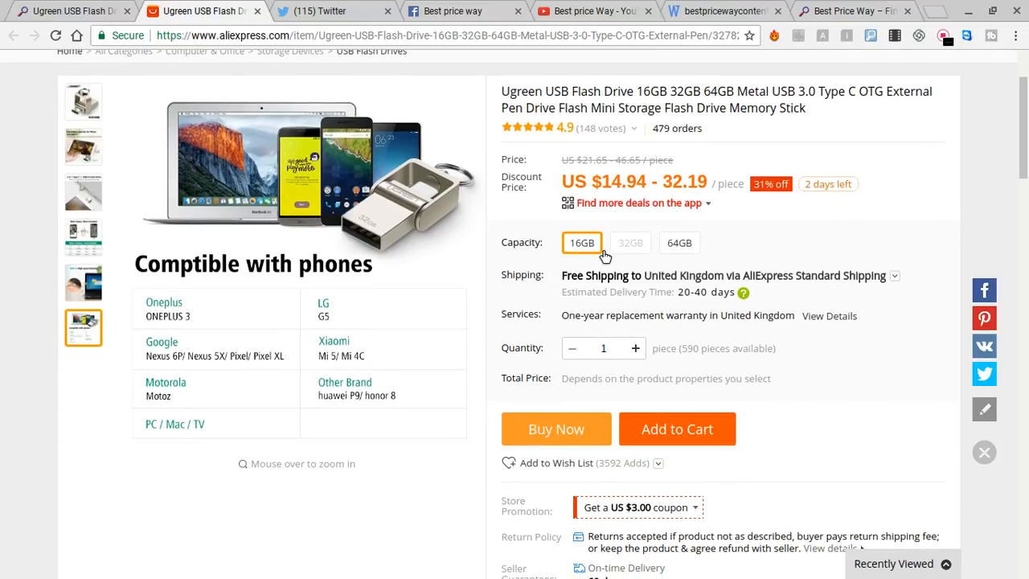
mouse_move(694, 224)
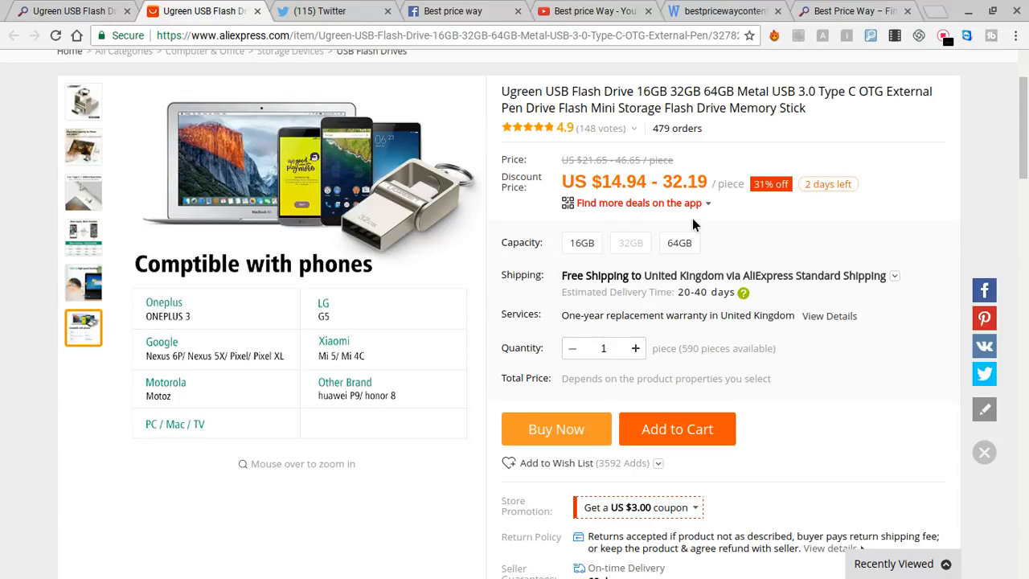
mouse_move(699, 225)
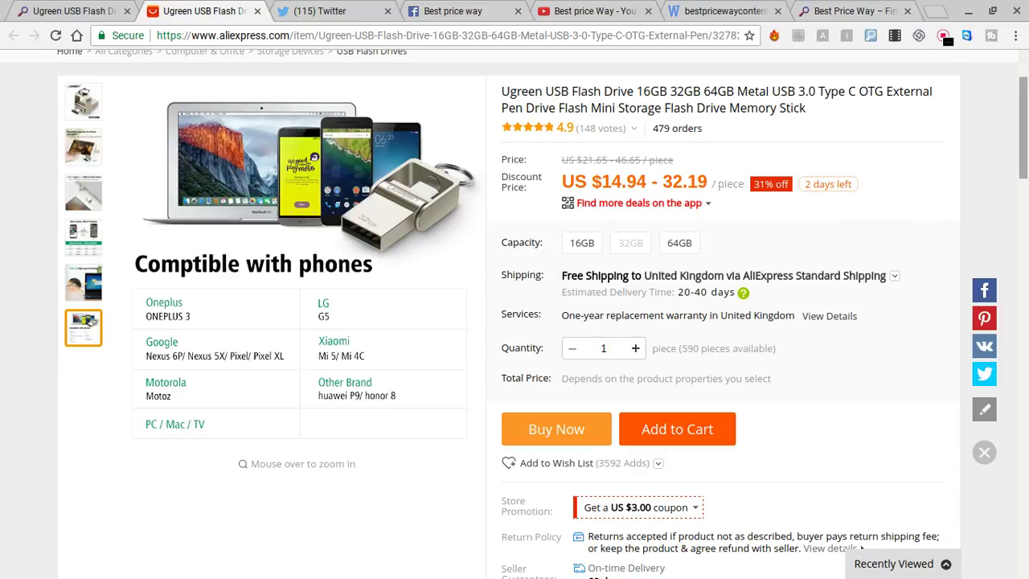
scroll("down", 3)
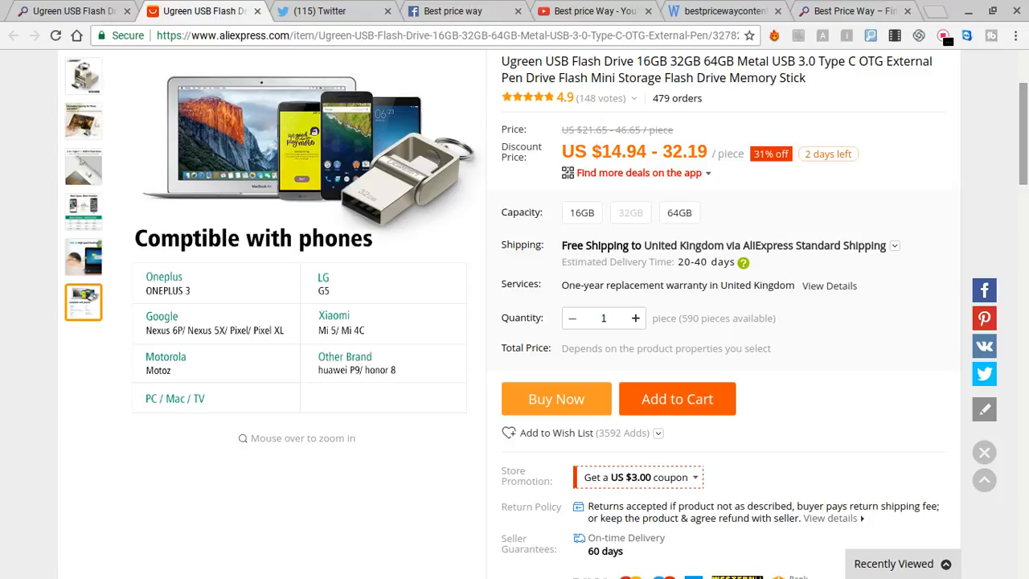
mouse_move(770, 285)
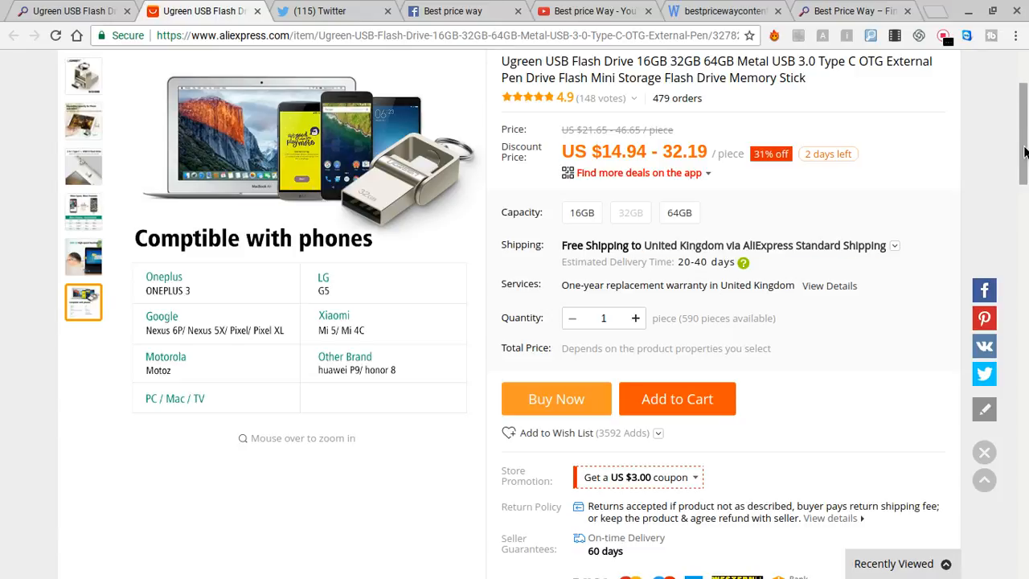
scroll("down", 3)
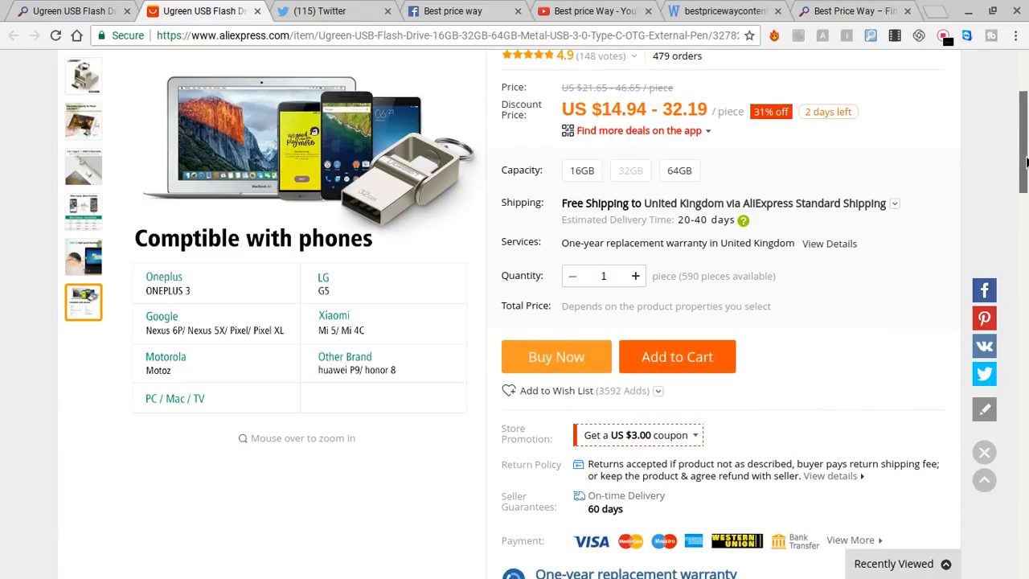
scroll("down", 3)
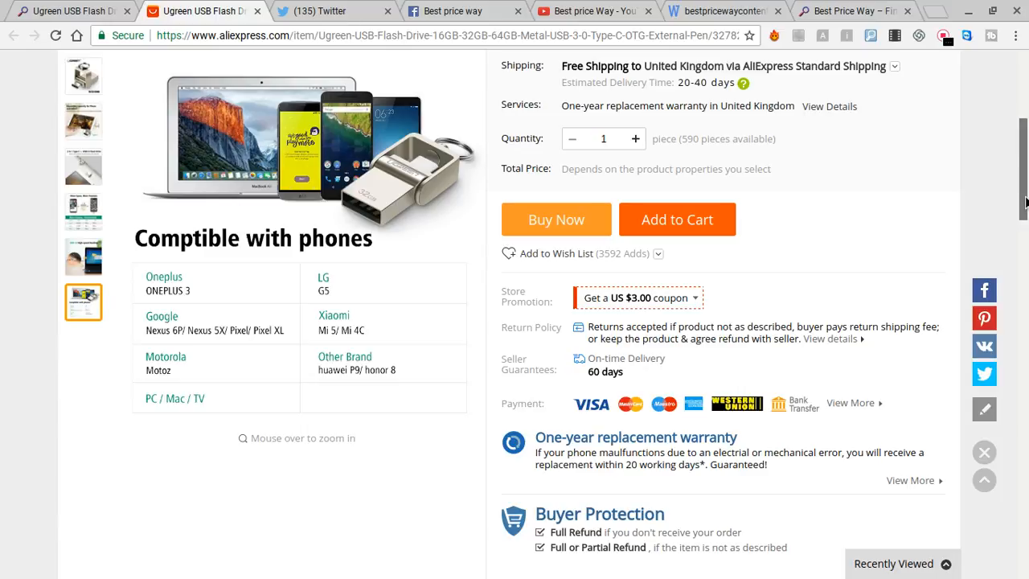
scroll("down", 3)
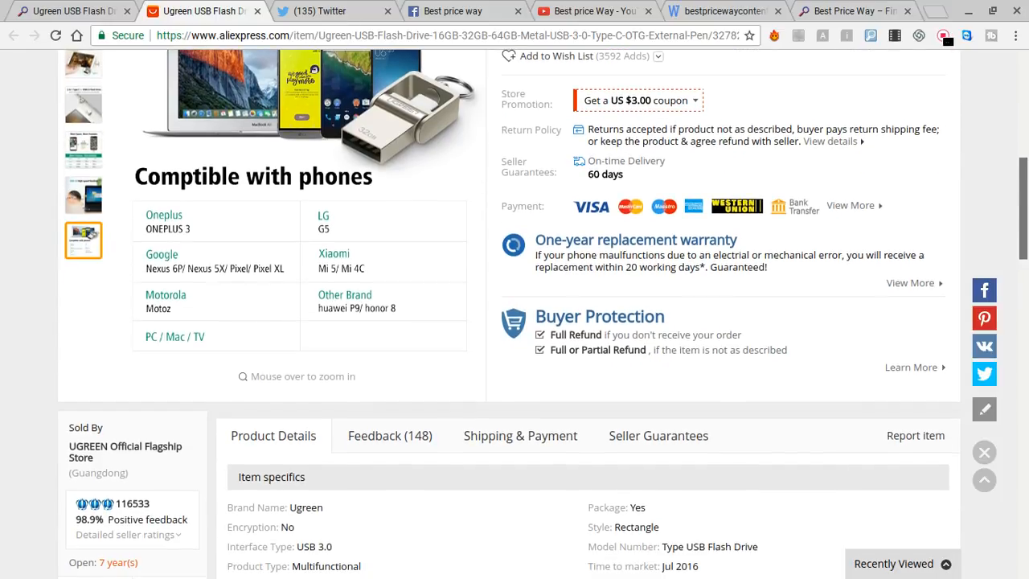
scroll("down", 3)
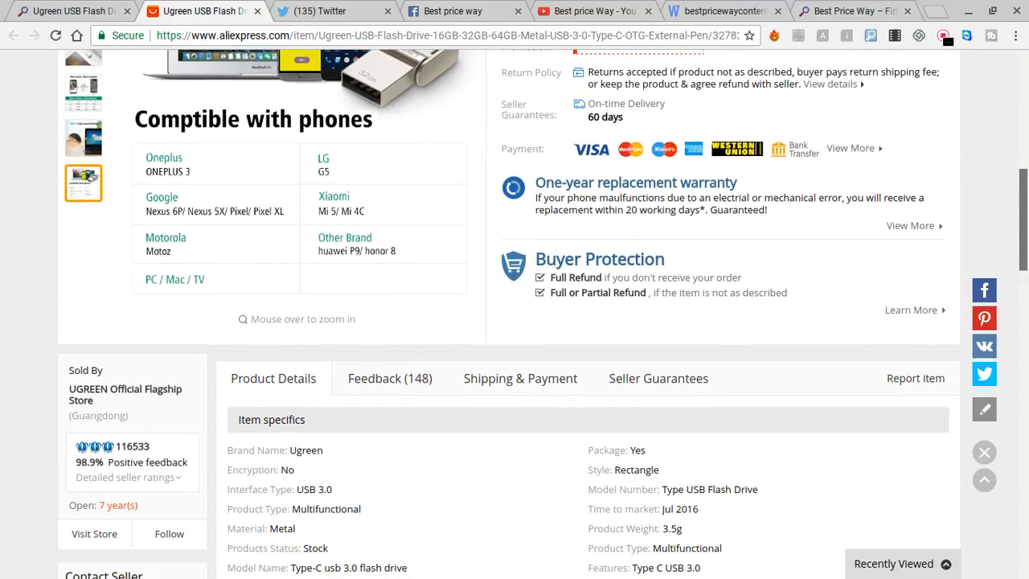
scroll("down", 3)
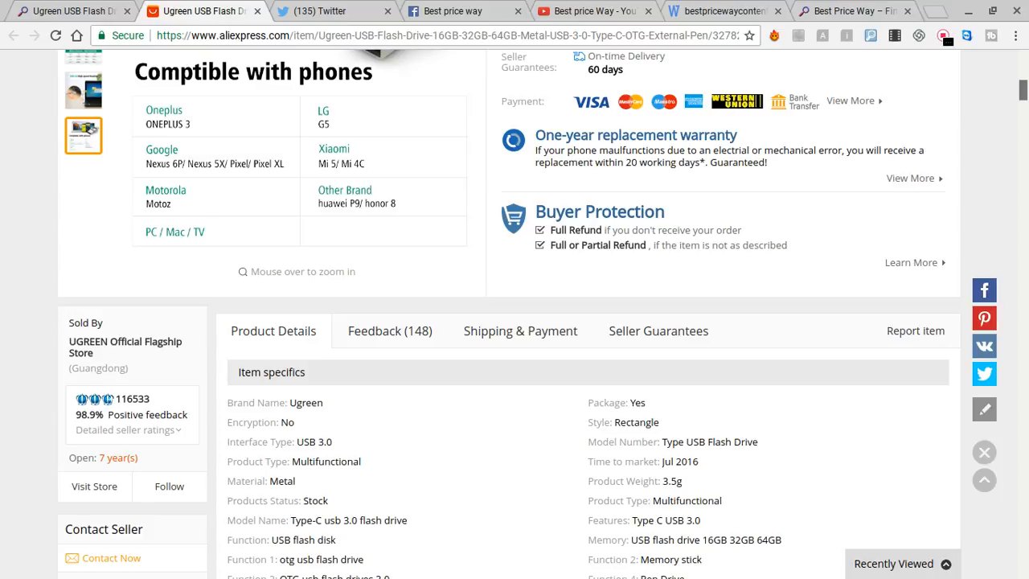
scroll("down", 3)
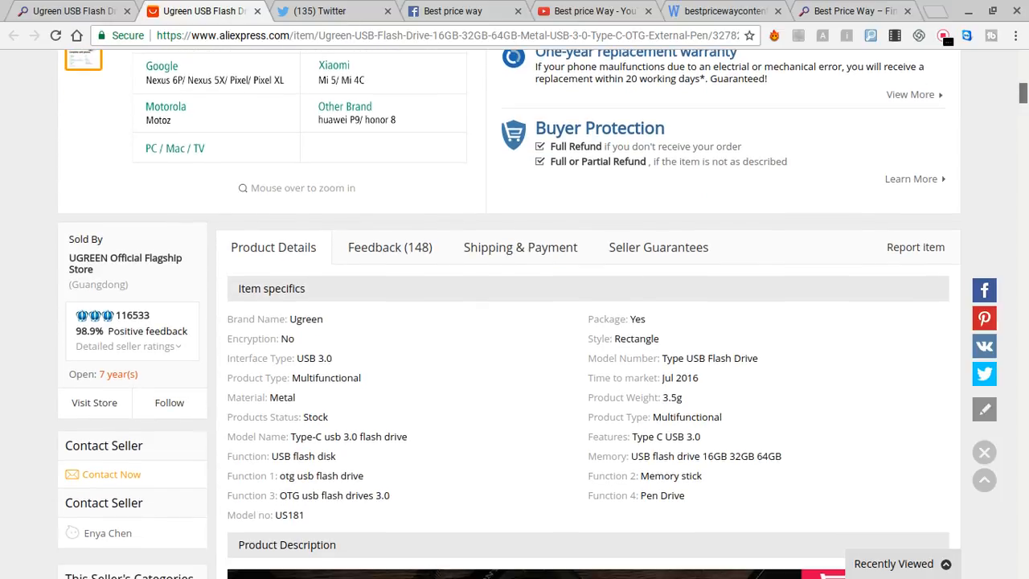
scroll("down", 3)
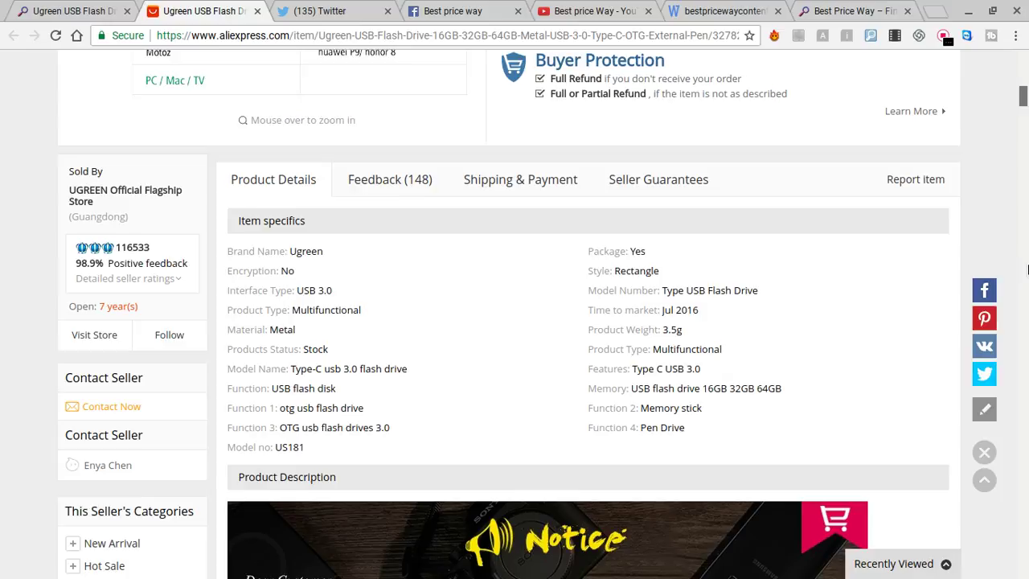
scroll("down", 3)
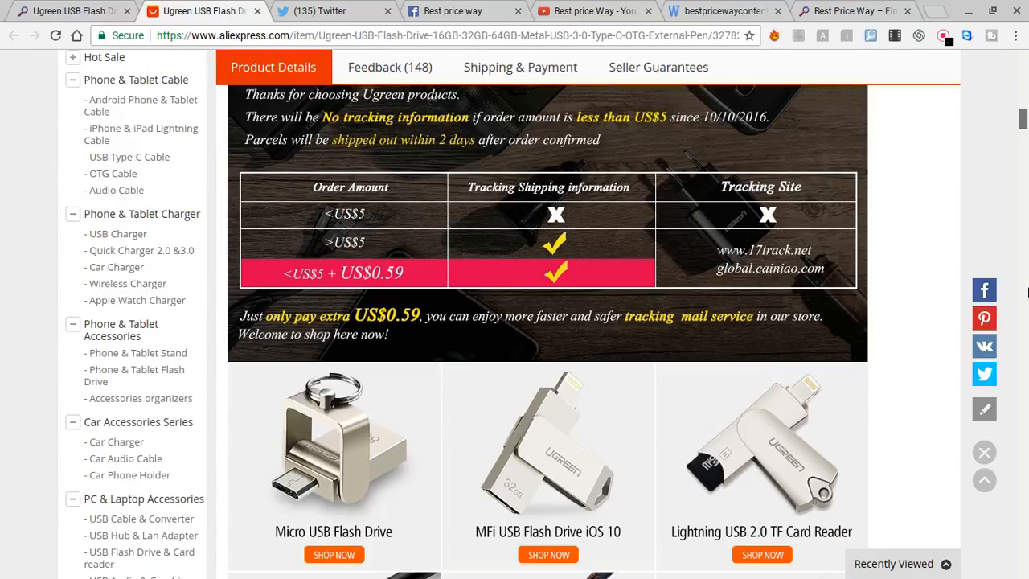
scroll("down", 3)
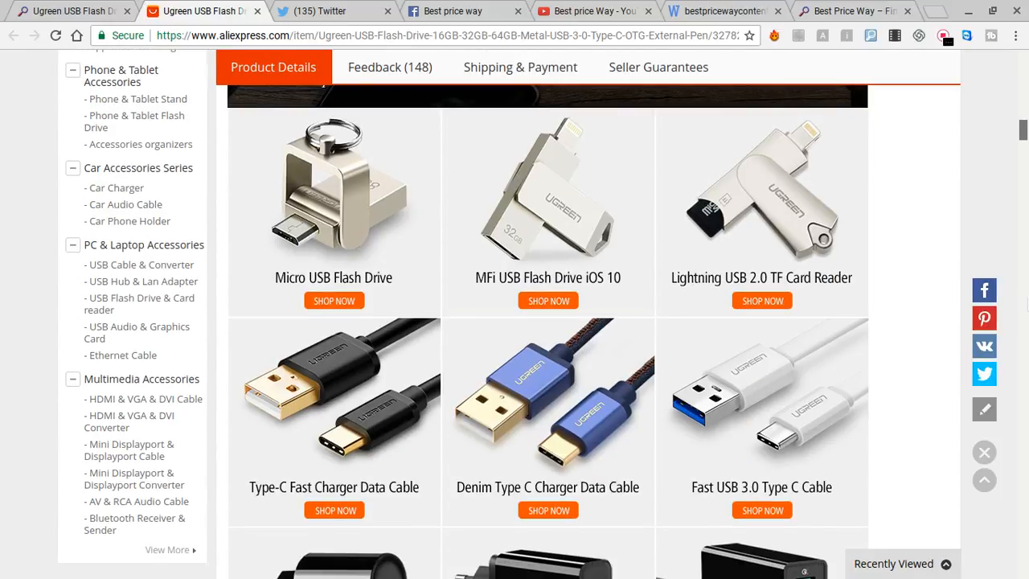
scroll("up", 3)
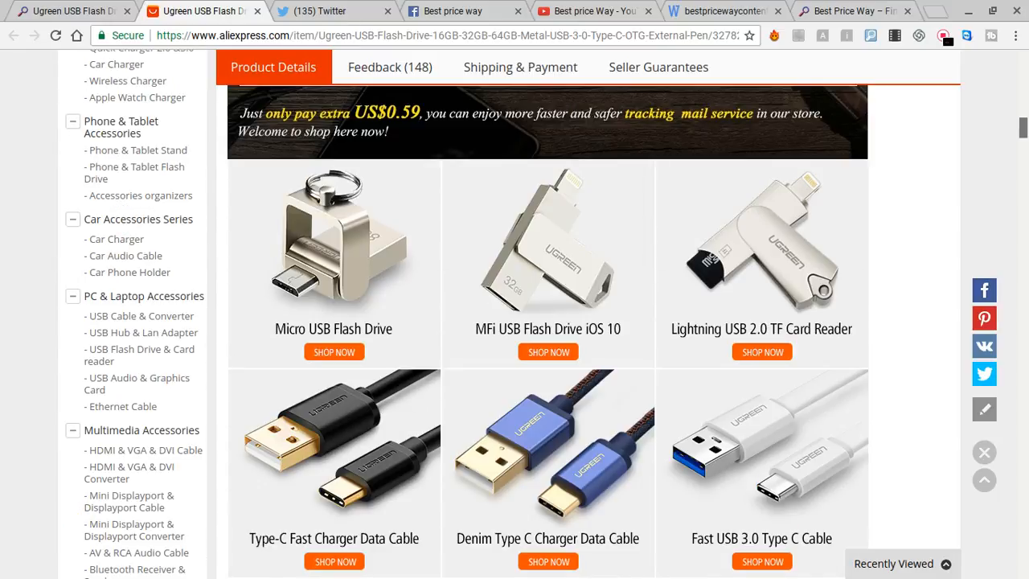
scroll("up", 3)
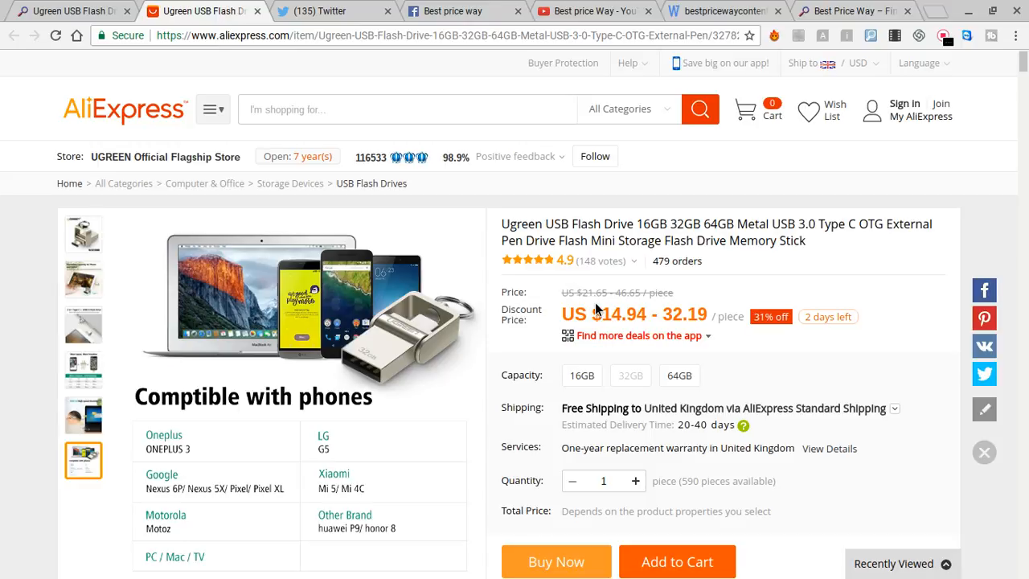
mouse_move(620, 314)
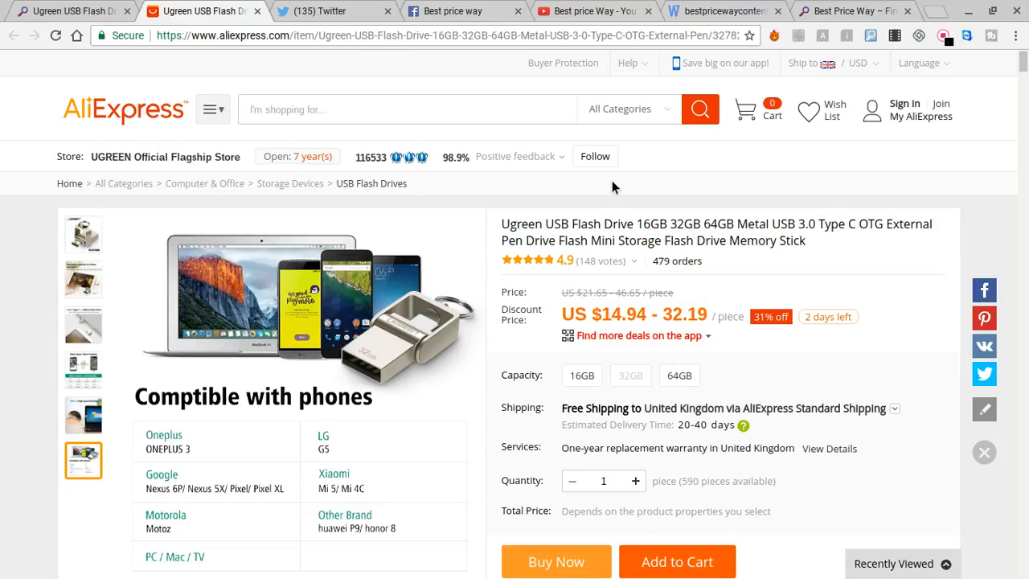
mouse_move(820, 10)
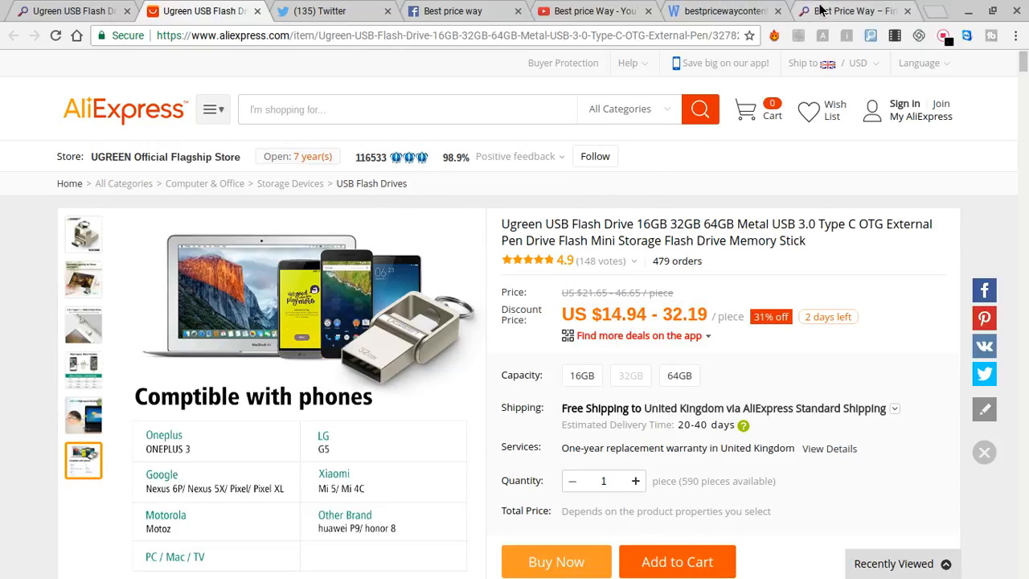
mouse_move(724, 63)
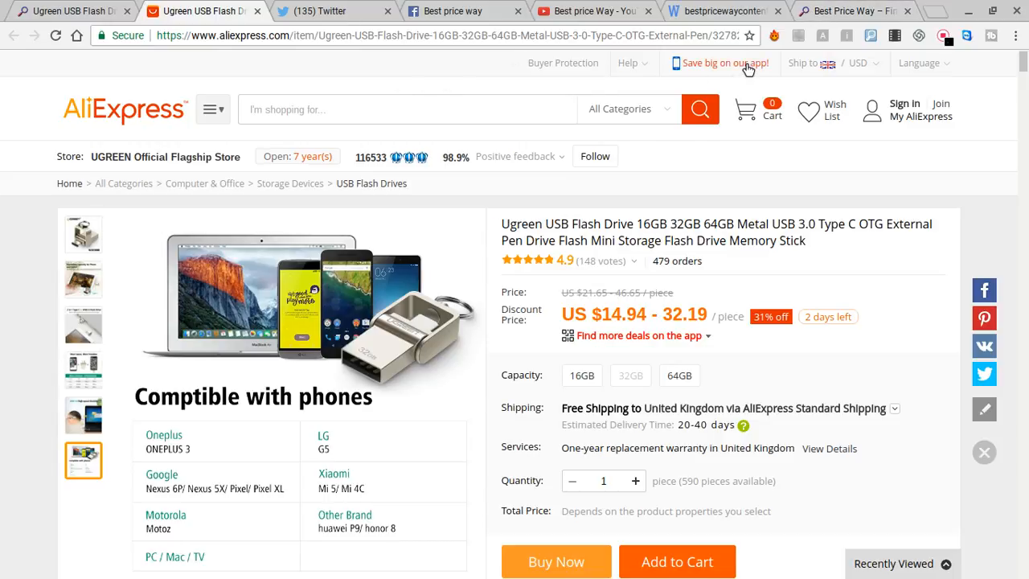
mouse_move(724, 63)
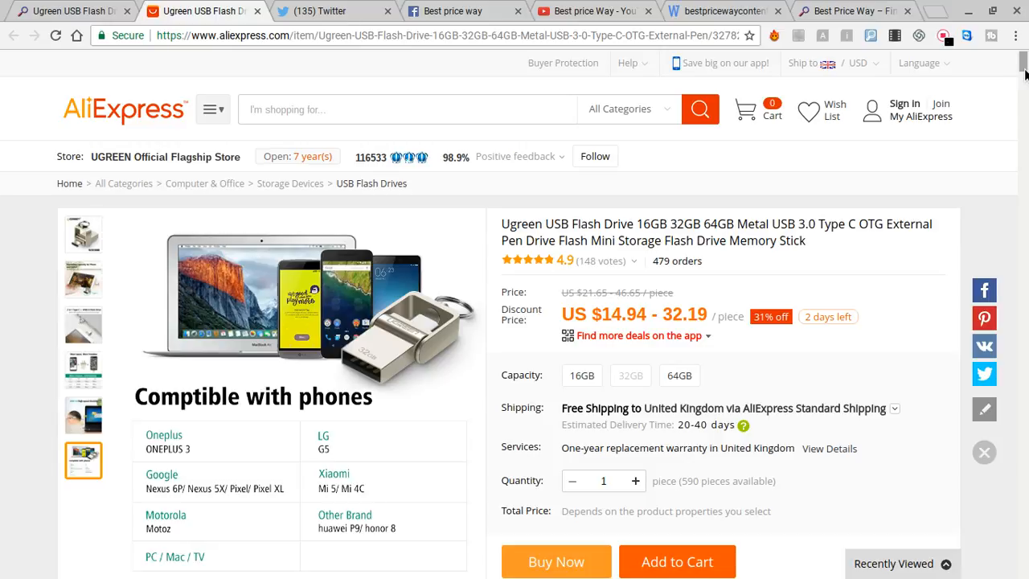
mouse_move(847, 246)
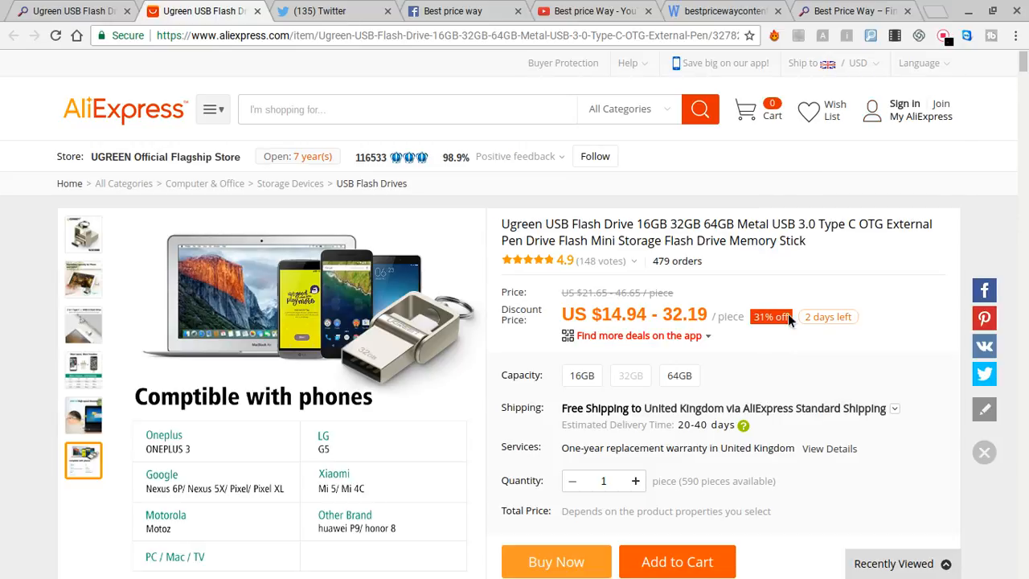
mouse_move(760, 357)
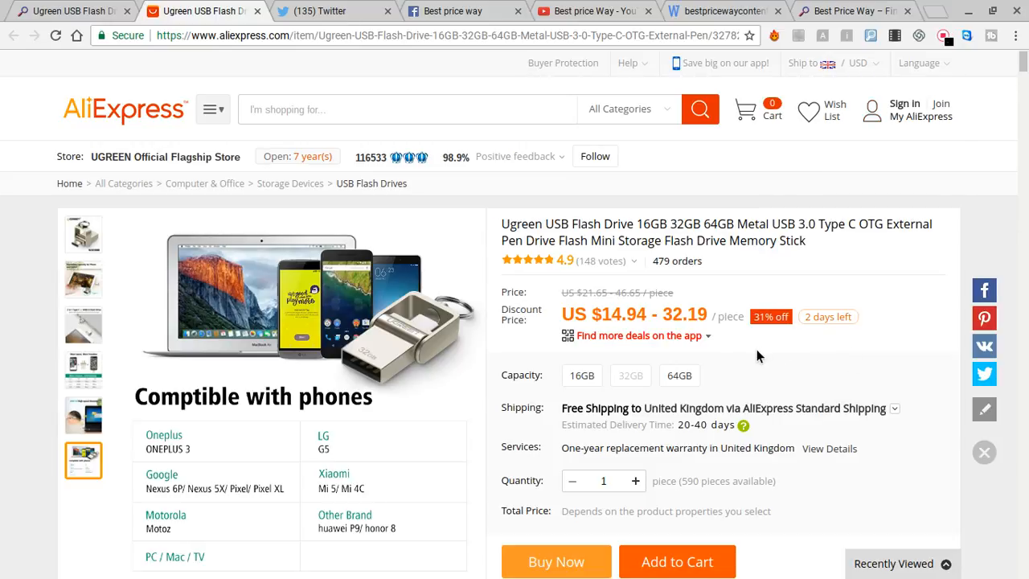
mouse_move(865, 332)
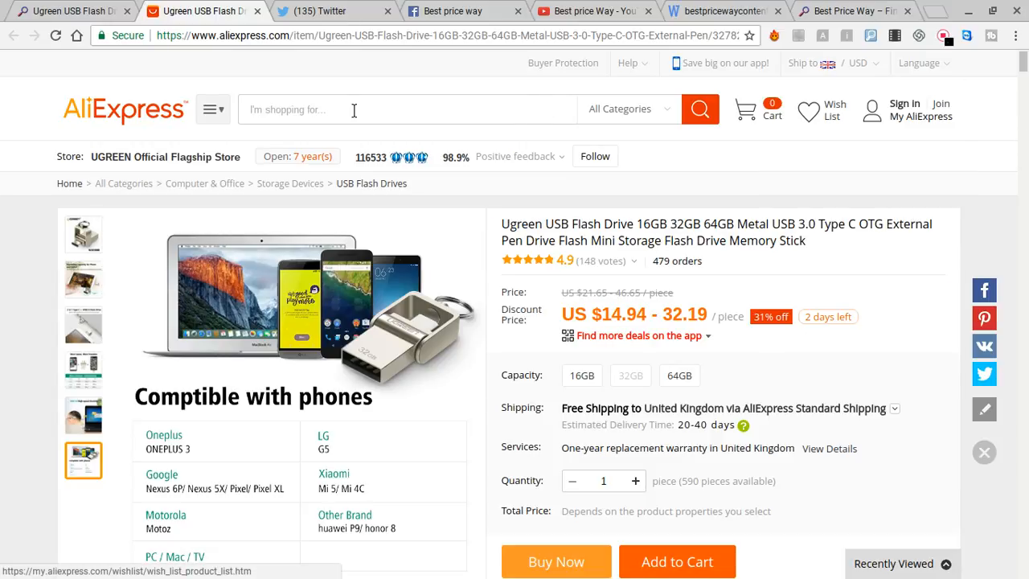
mouse_move(780, 255)
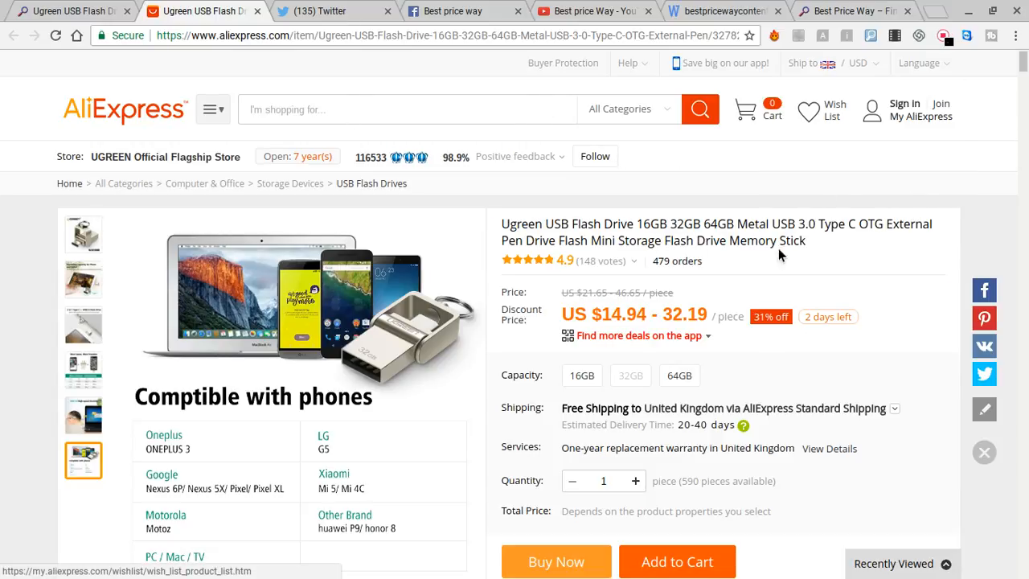
mouse_move(814, 282)
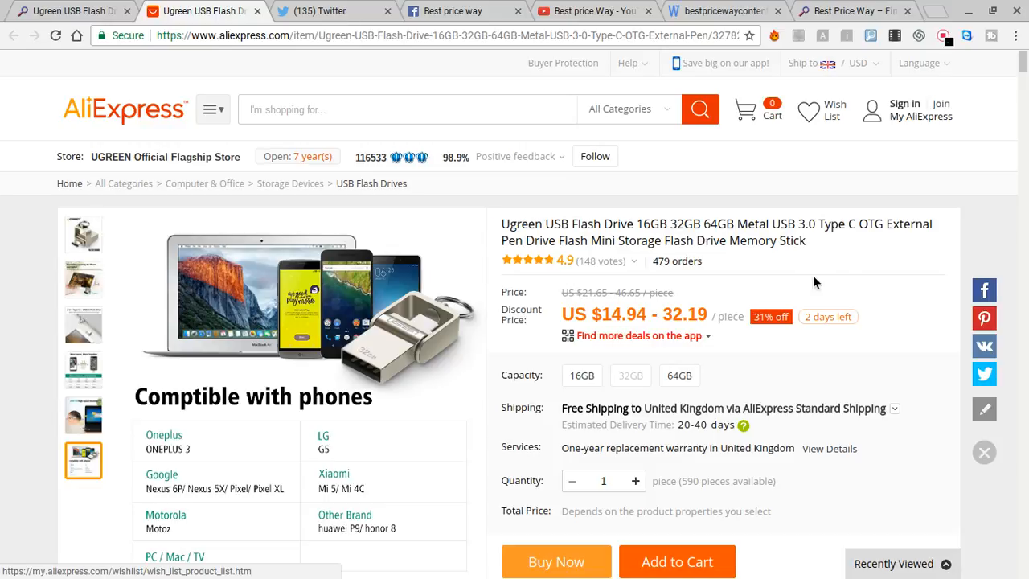
mouse_move(514, 96)
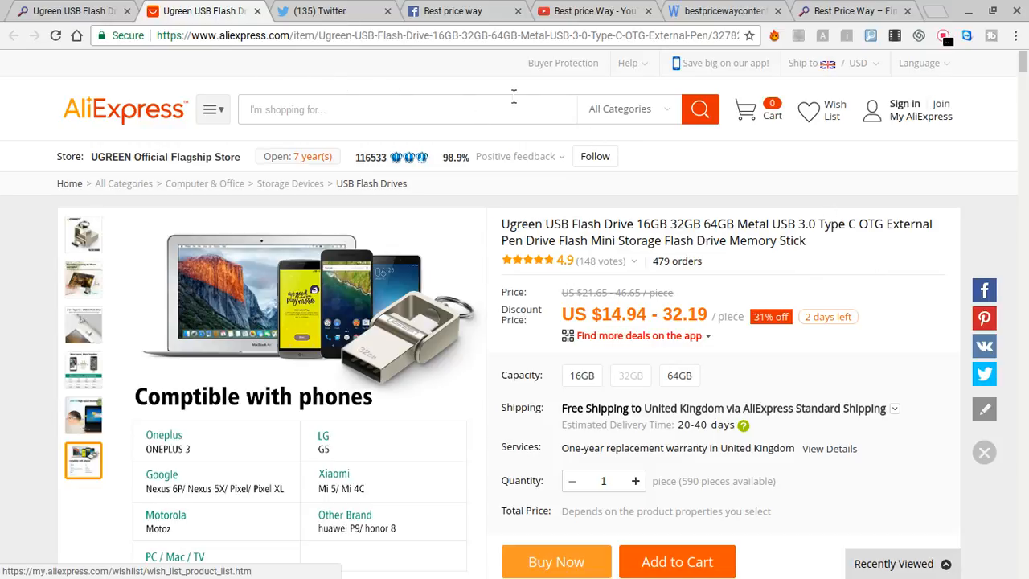
mouse_move(351, 64)
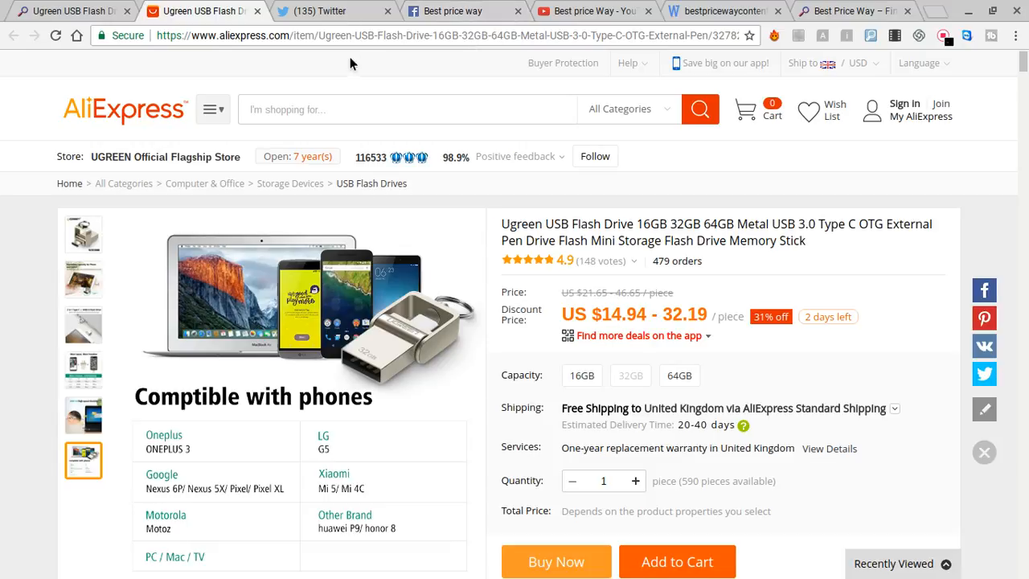
mouse_move(301, 62)
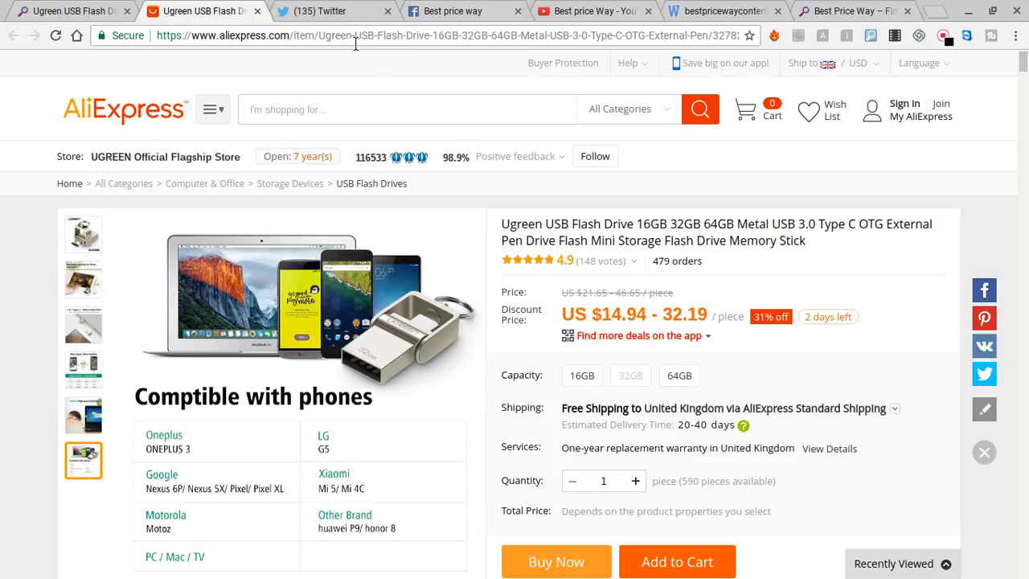
mouse_move(448, 11)
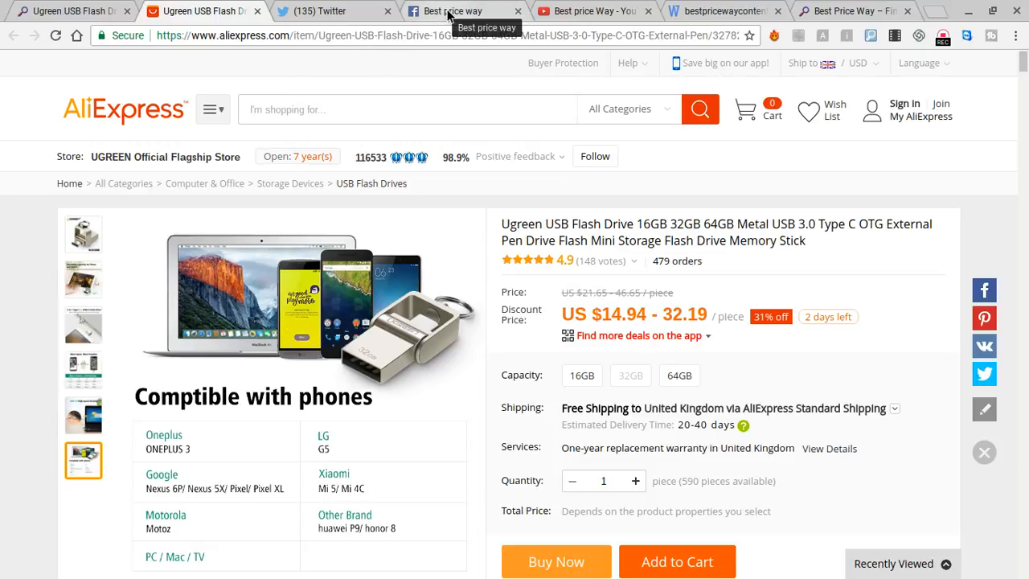
Switch from the AliExpress listing to the 'Best price way' Facebook page tab.
left_click(447, 10)
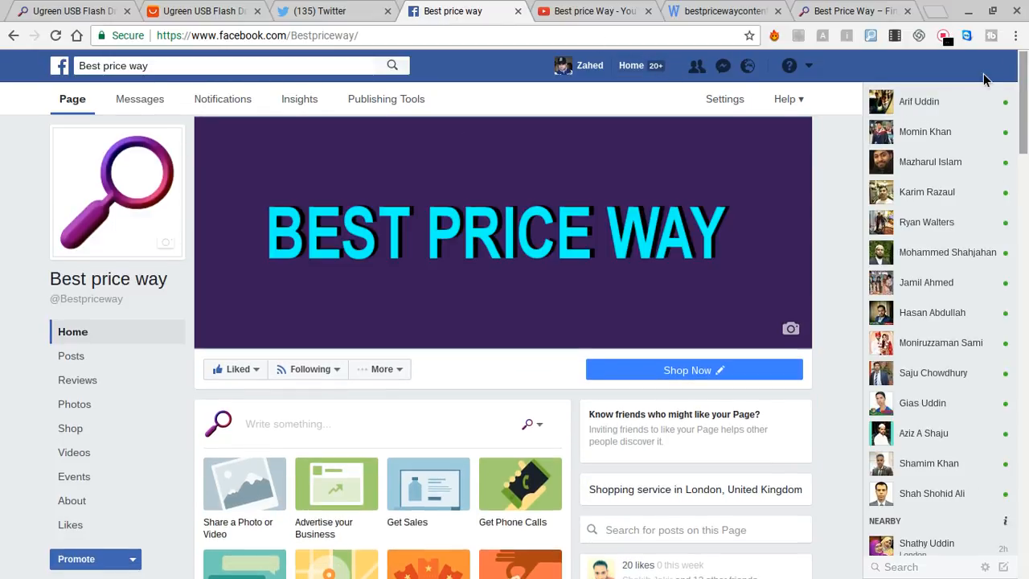
Open the bestpriceway Twitter profile from the home feed, showing 76 tweets and 406 followers.
left_click(330, 10)
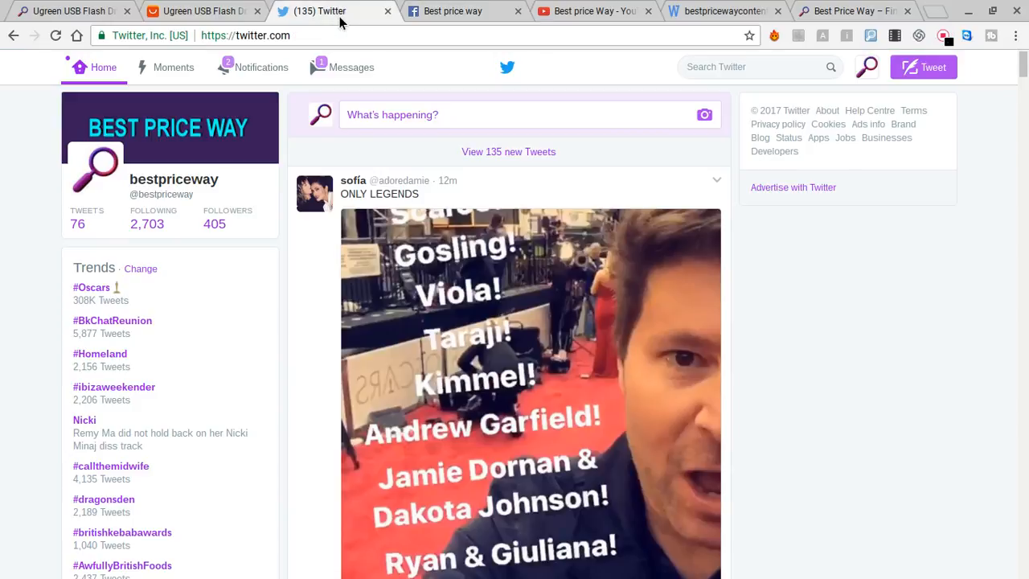
mouse_move(298, 153)
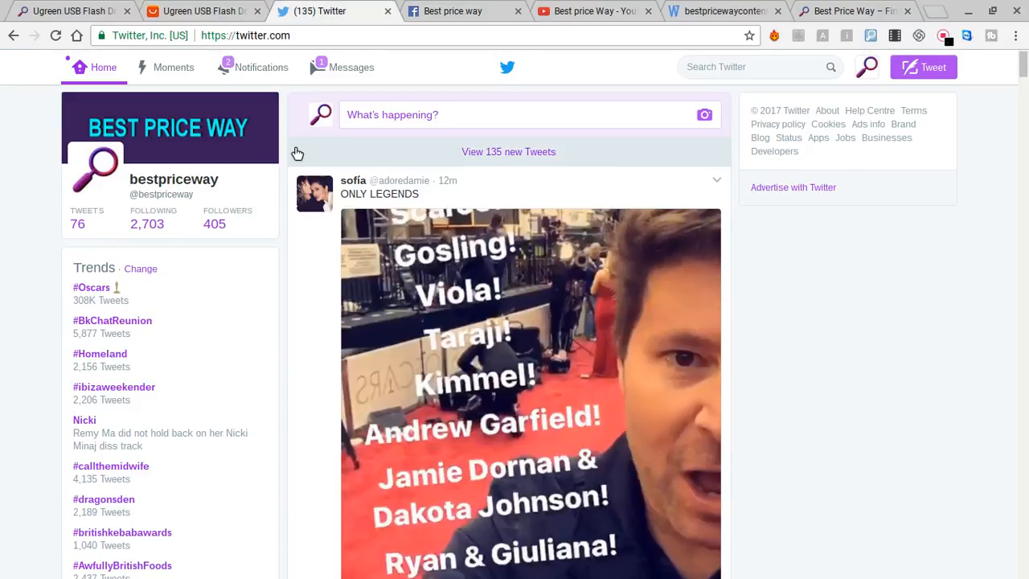
left_click(174, 179)
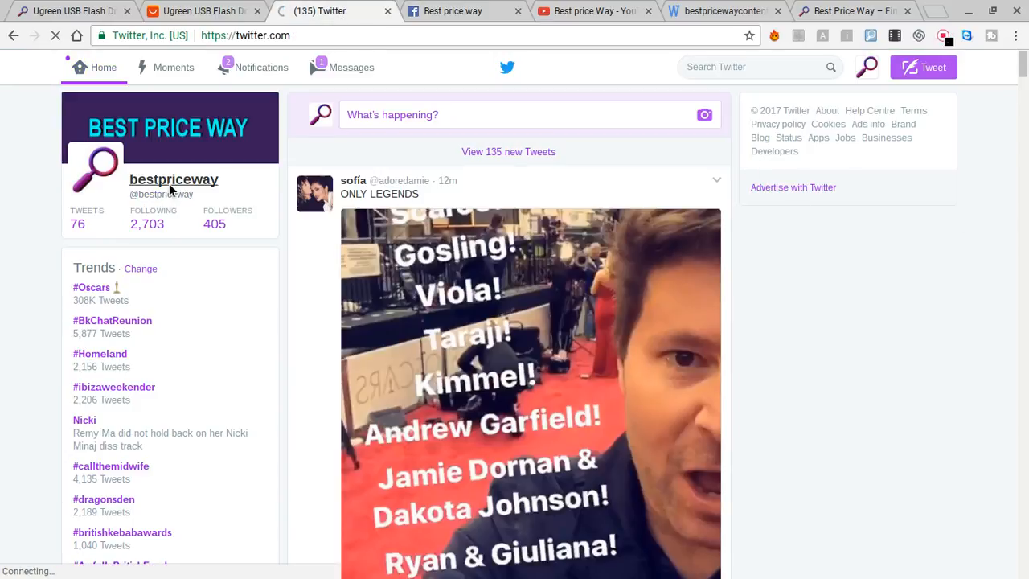
left_click(174, 178)
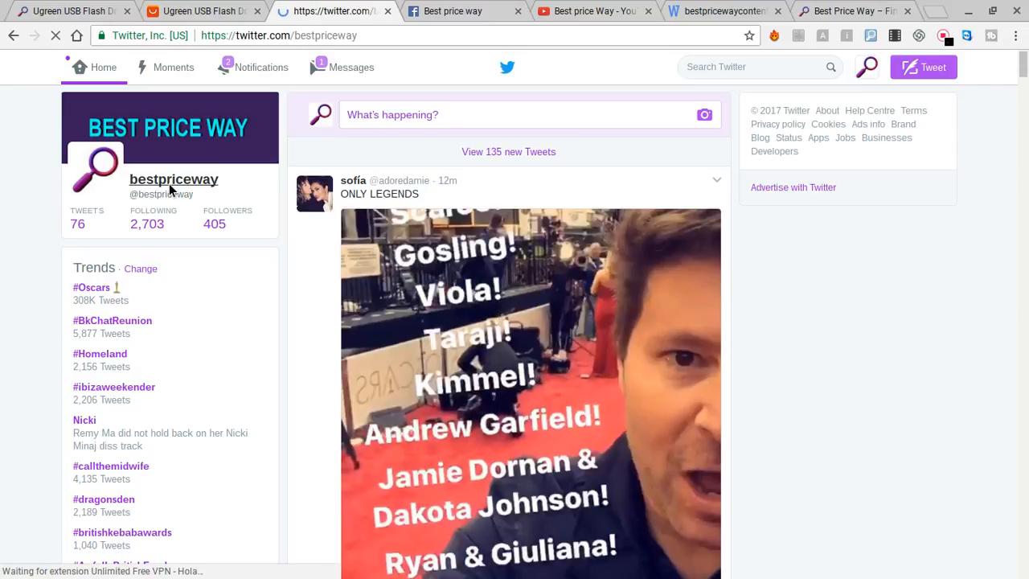
left_click(174, 178)
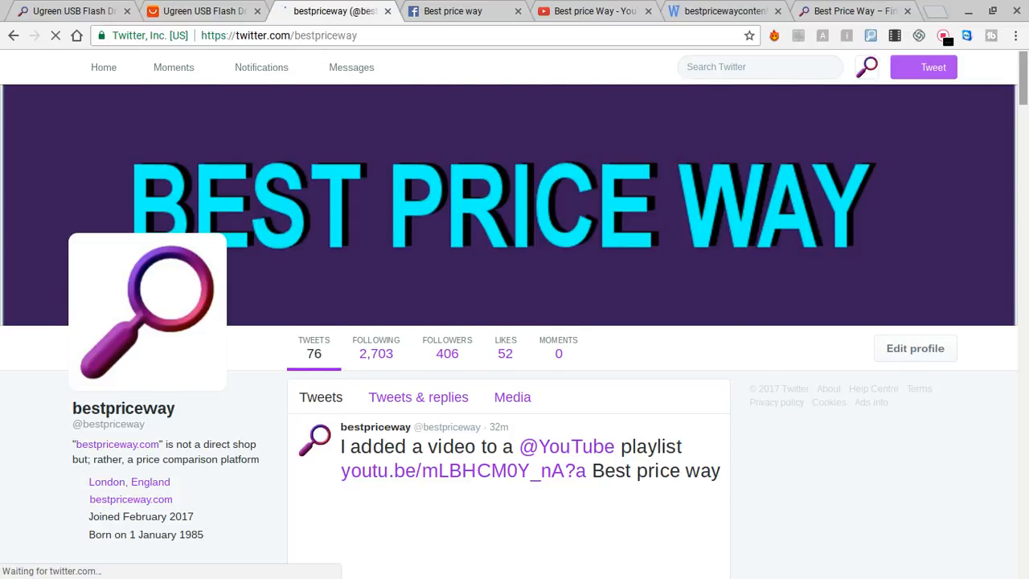
scroll("down", 3)
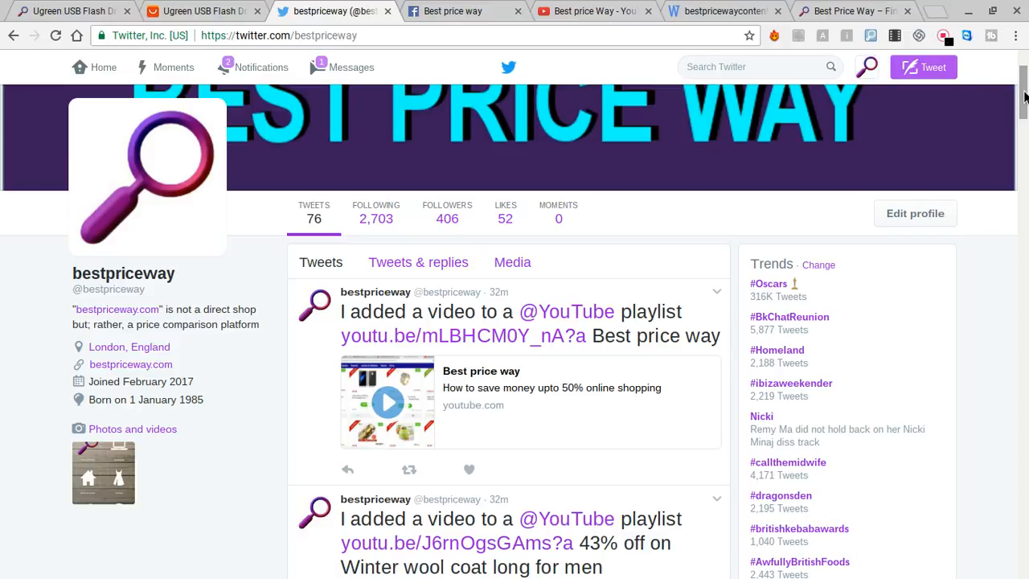